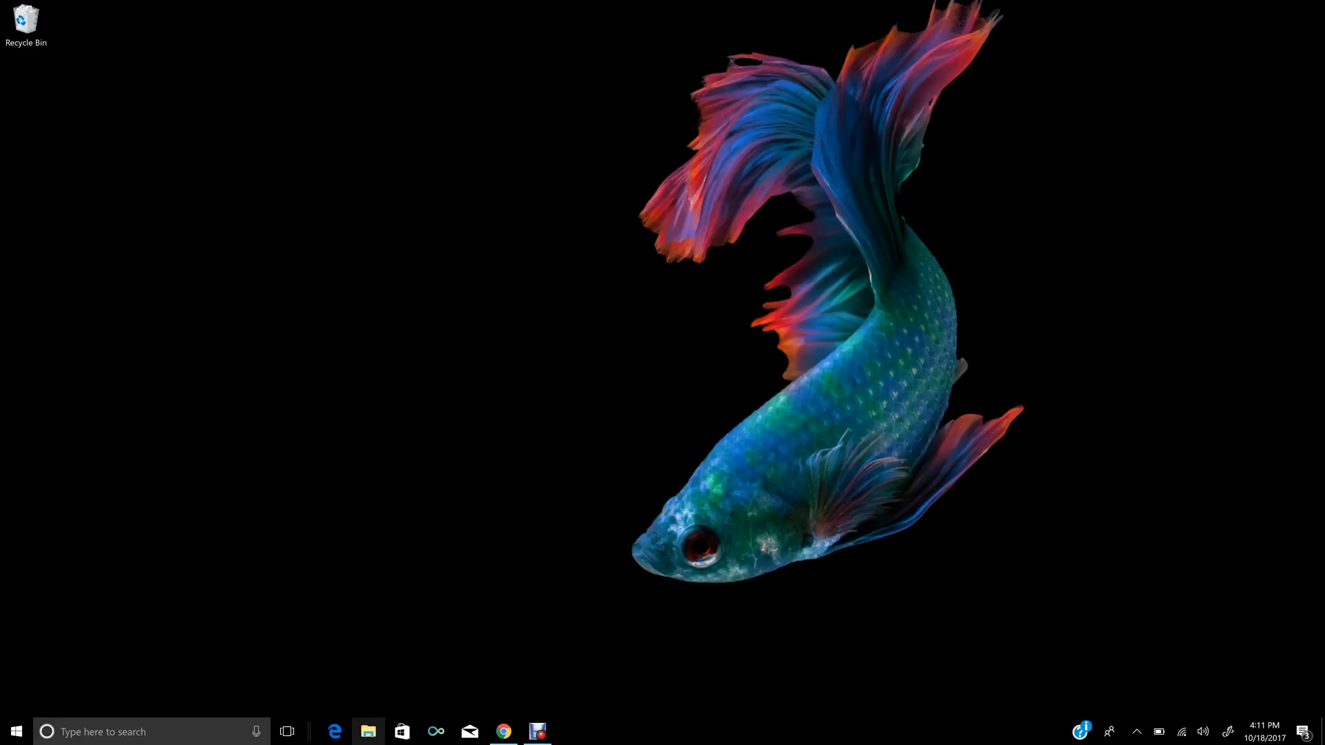
# - Launch File Explorer and show the OneDrive folder holding Benchmarks and Screenshots
pyautogui.click(368, 731)
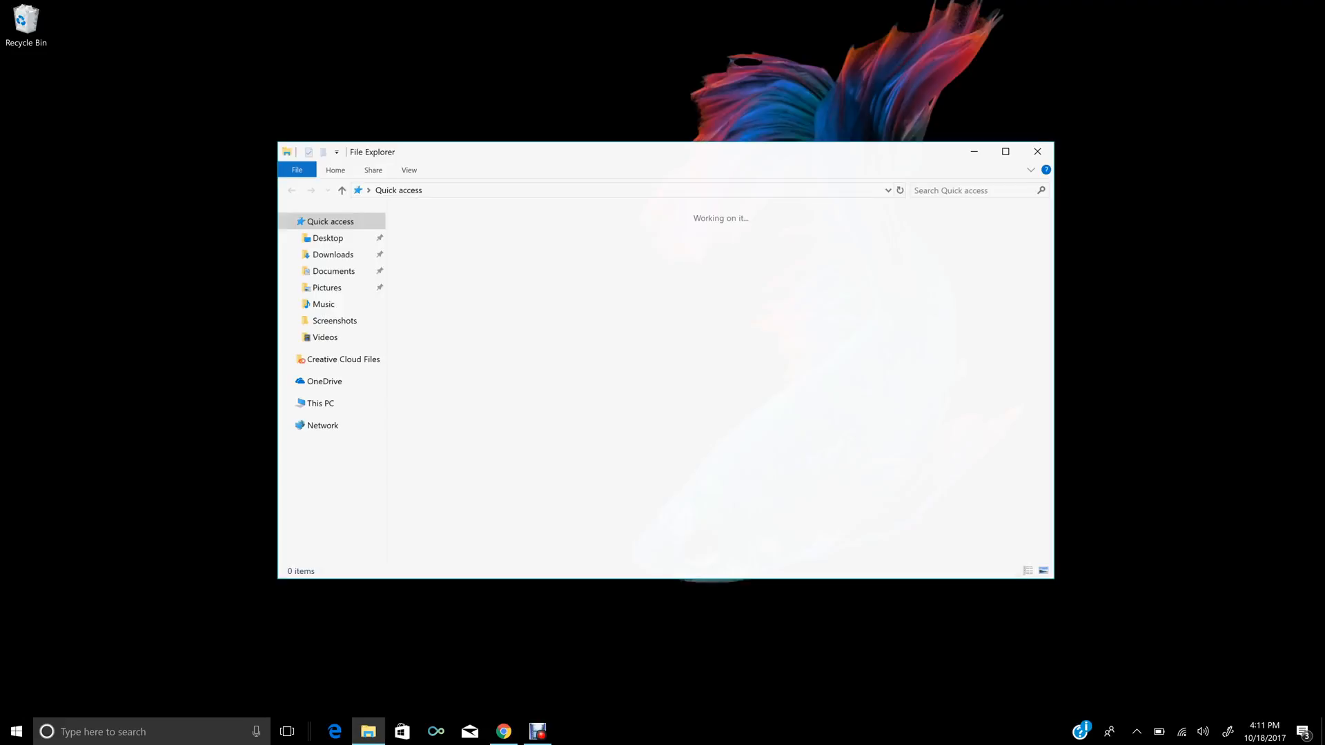
pyautogui.click(323, 381)
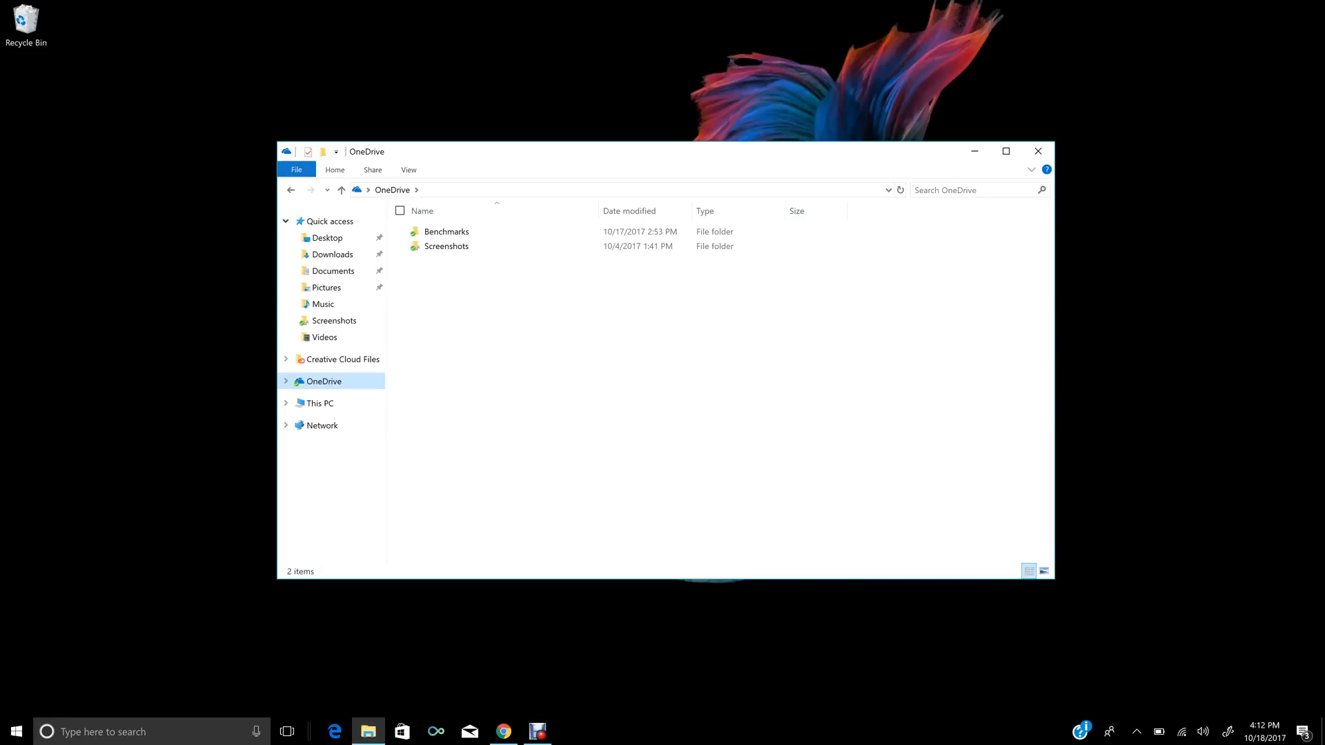
pyautogui.moveTo(1038, 152)
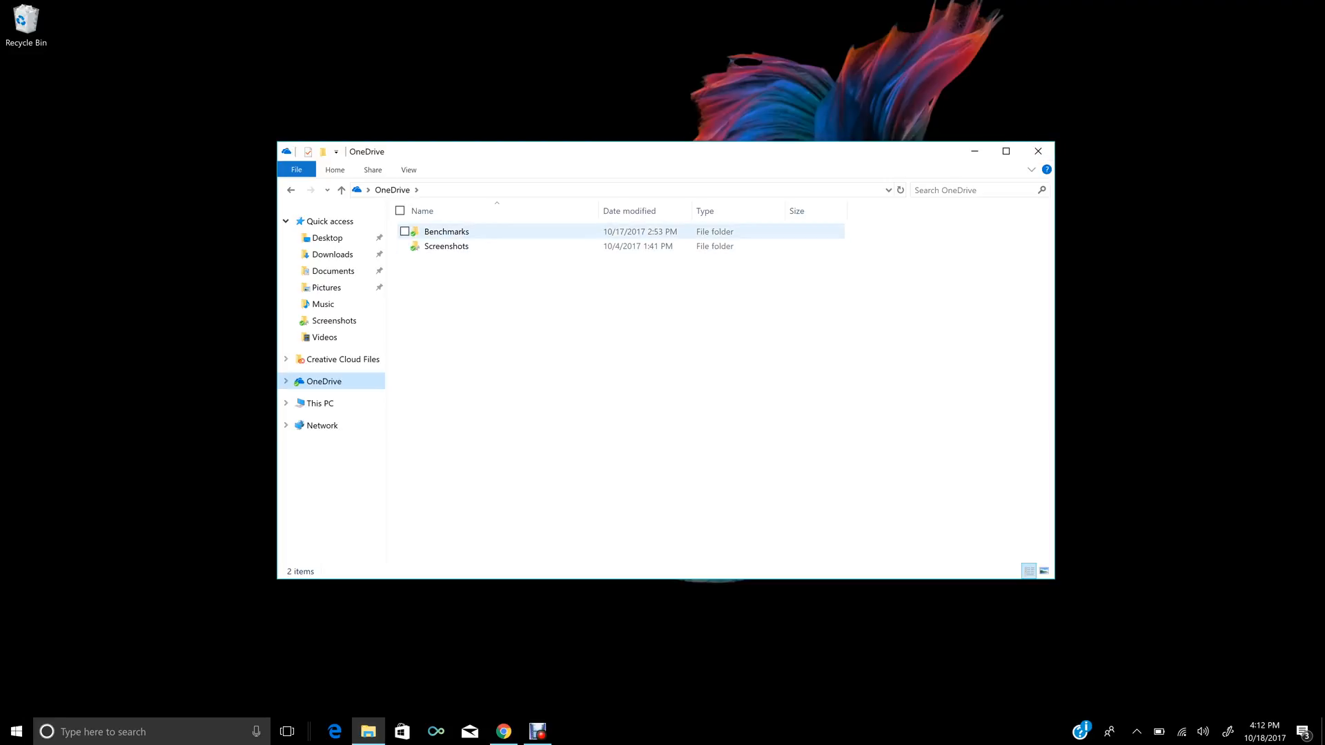
pyautogui.moveTo(1038, 150)
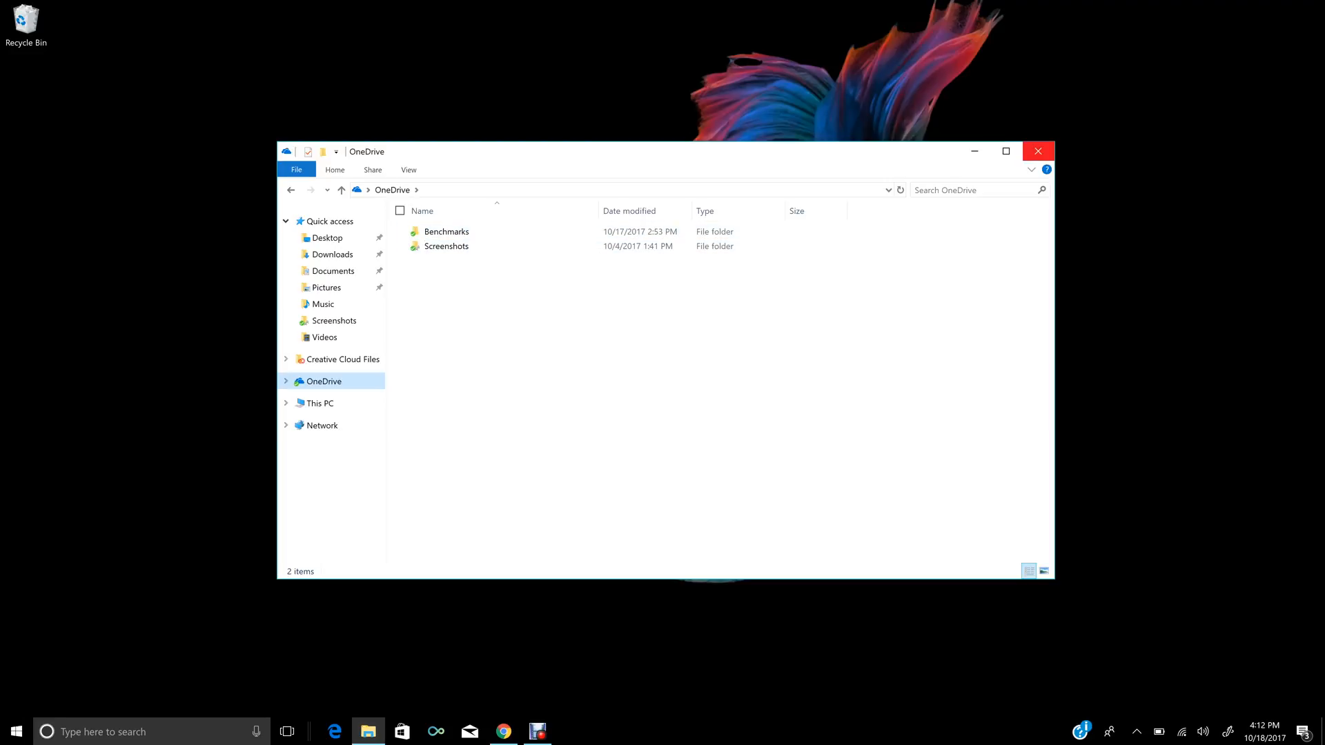
# - Close the folder window and scroll through the Files On-Demand support article in Chrome
pyautogui.click(1038, 151)
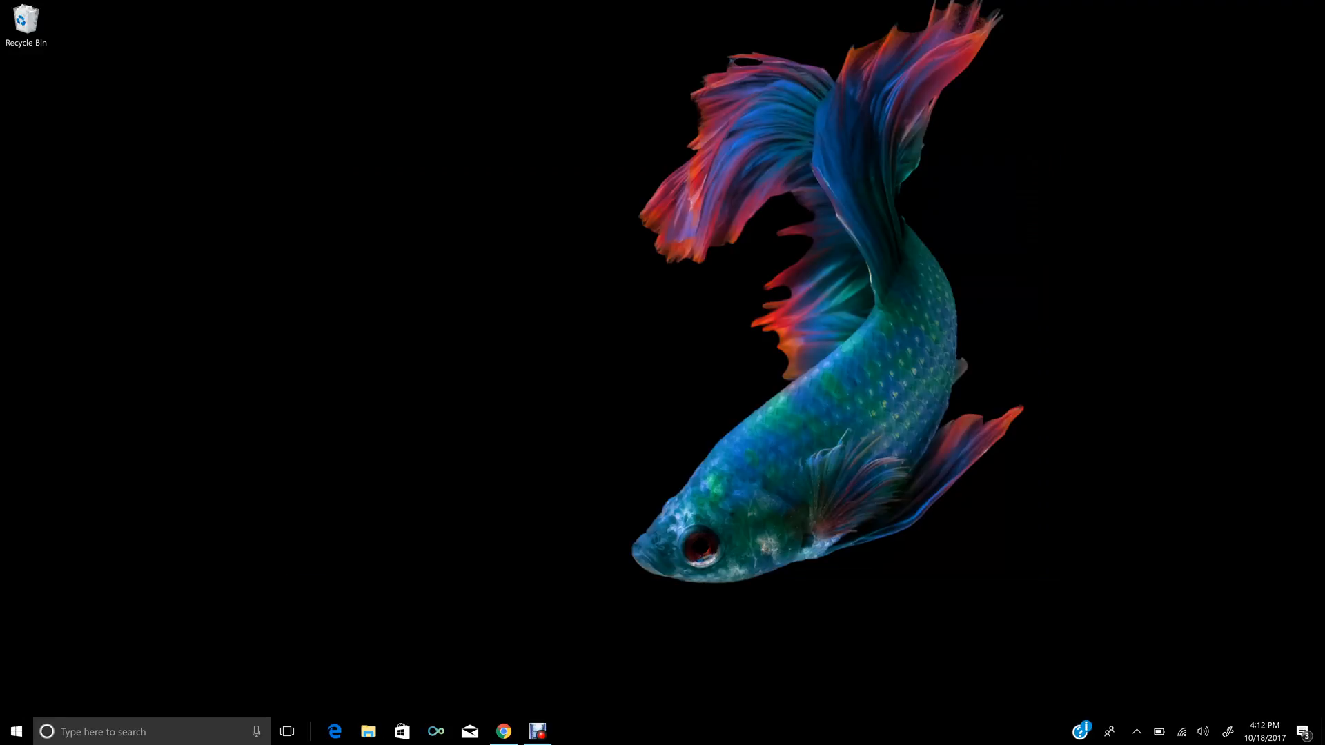
pyautogui.click(503, 732)
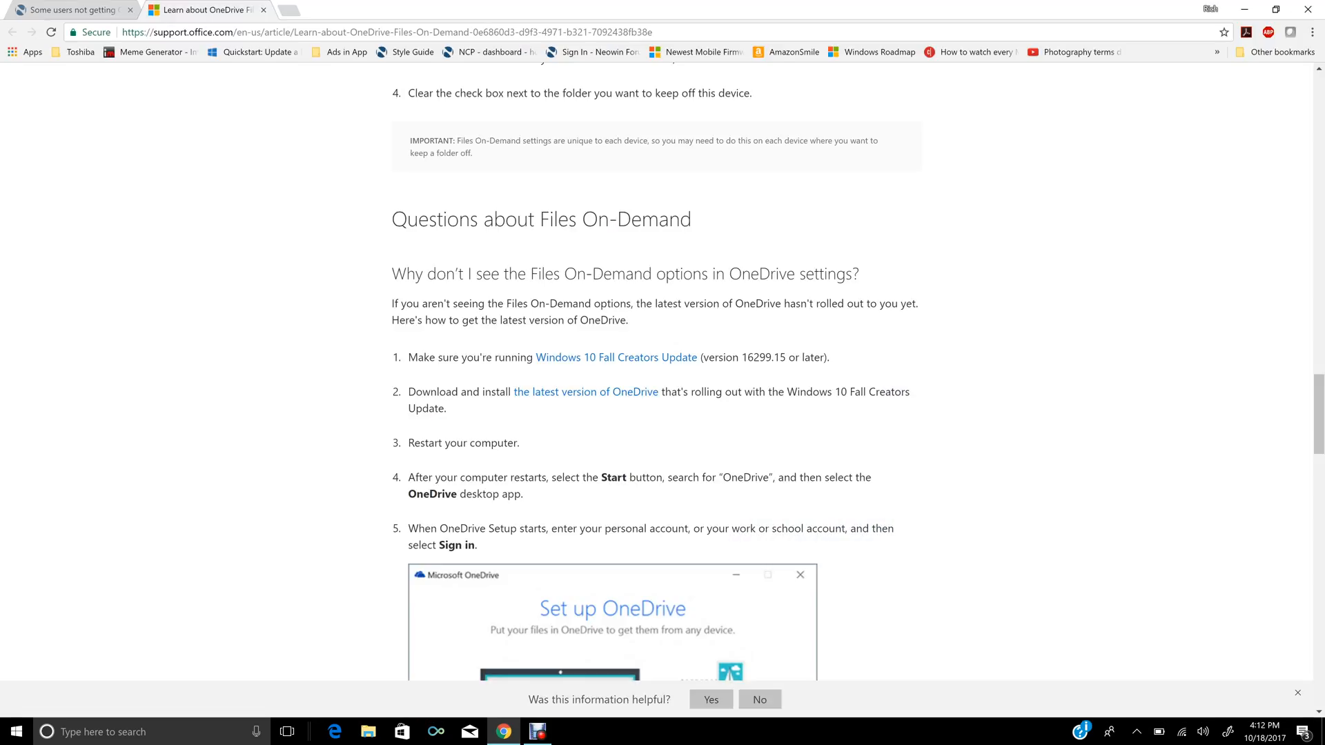
pyautogui.scroll(3)
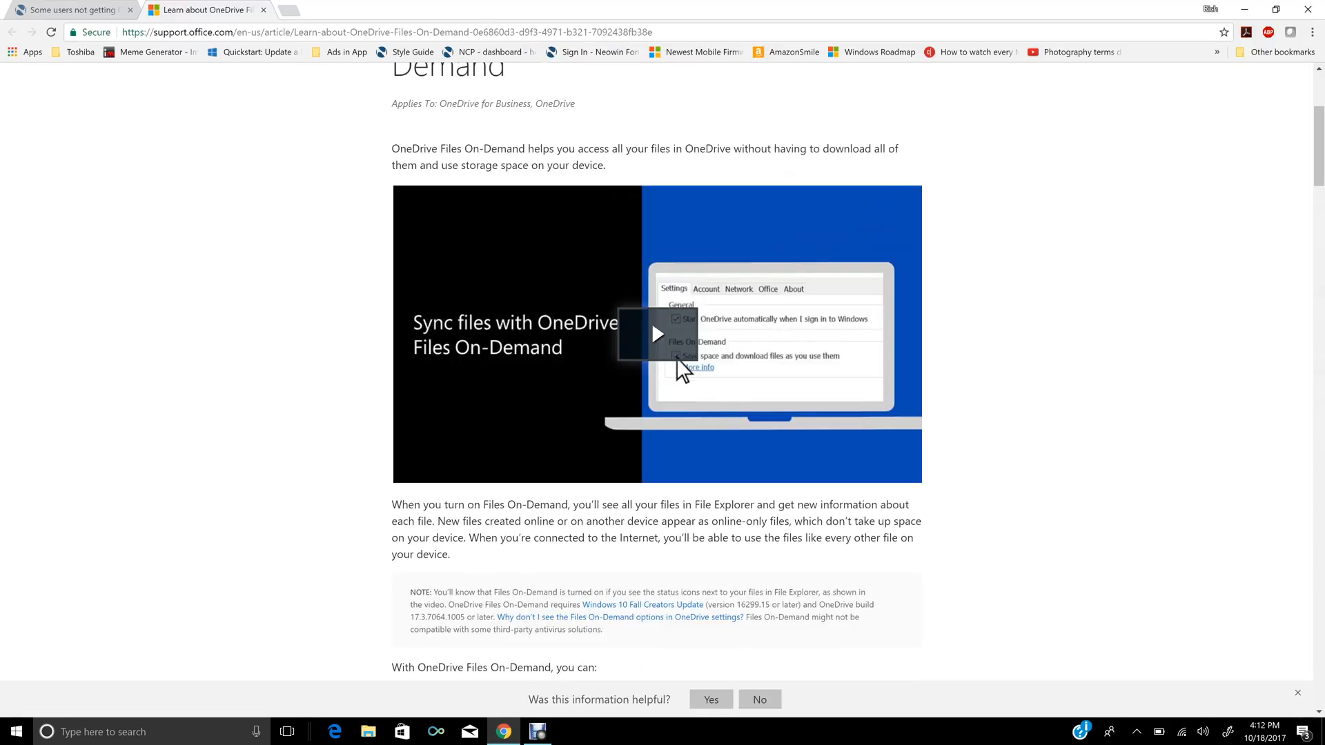
pyautogui.scroll(-3)
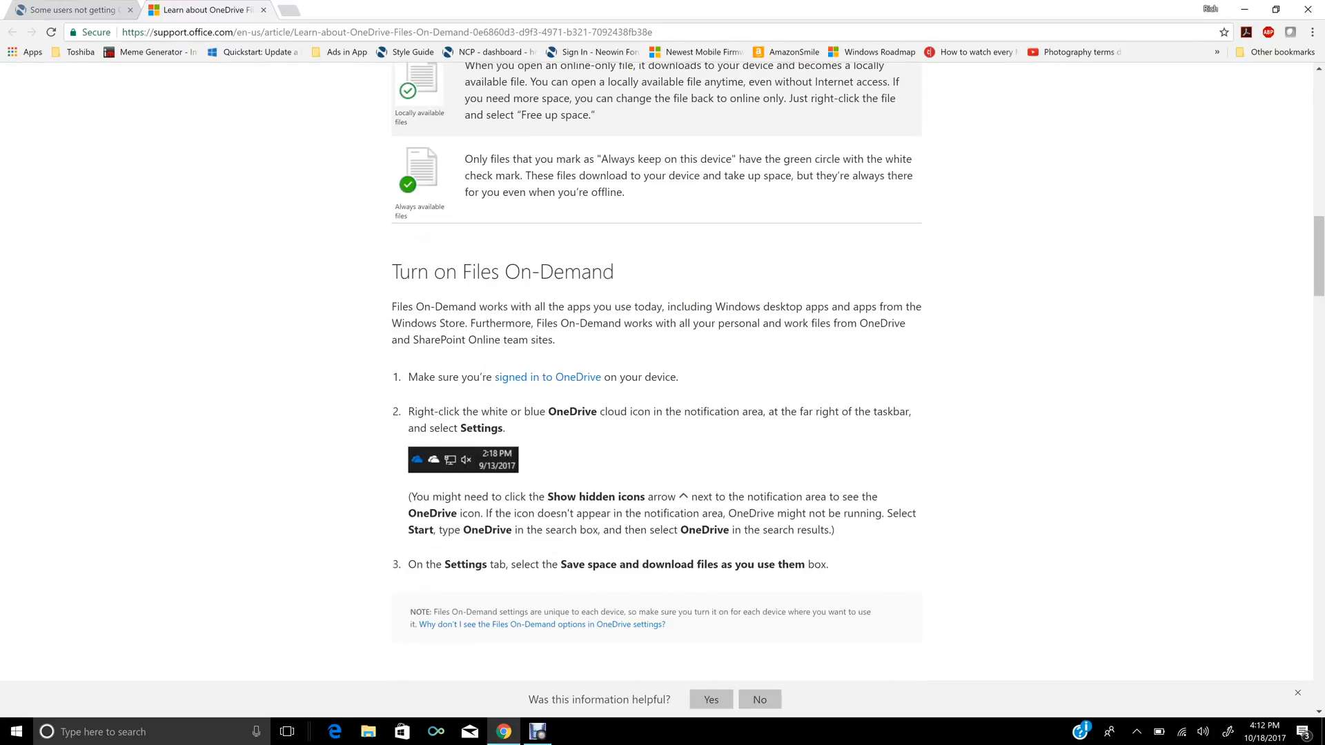
pyautogui.scroll(-3)
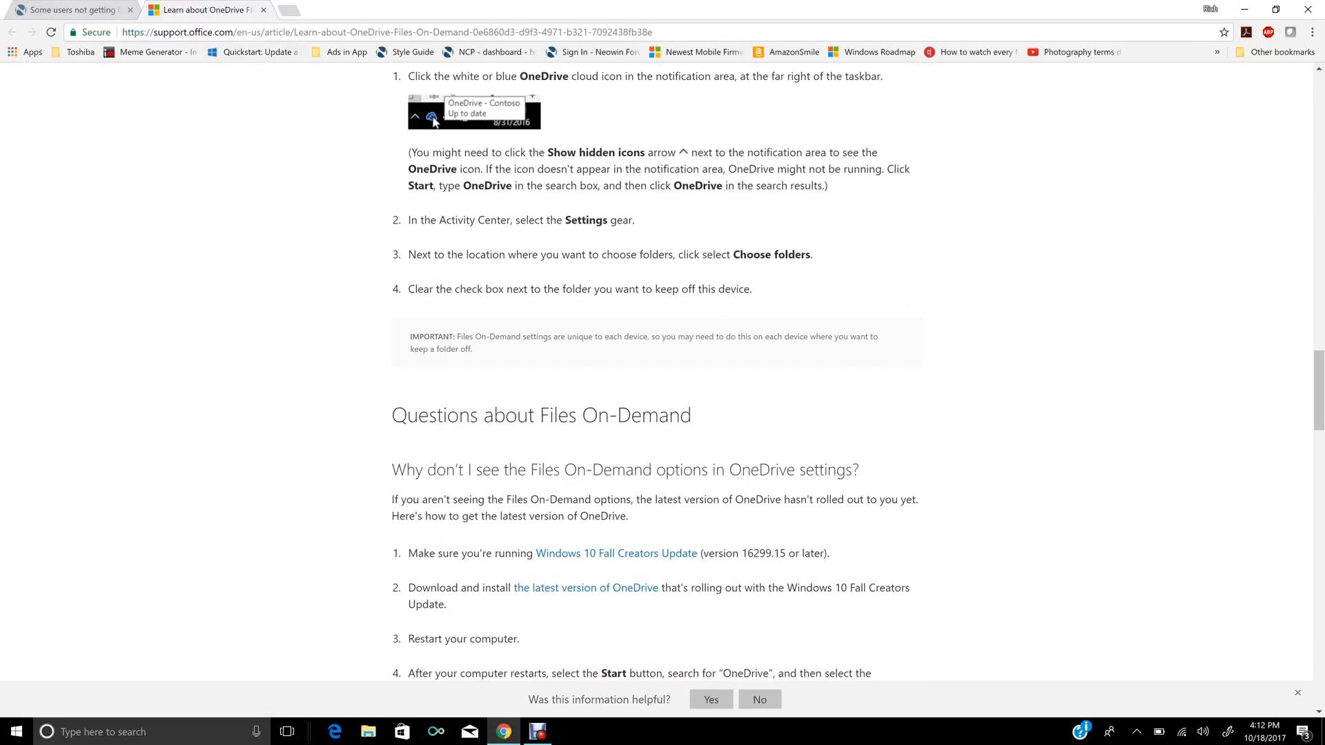
# - Glance at the Neowin article, return to the help article and follow the latest OneDrive version link
pyautogui.click(72, 10)
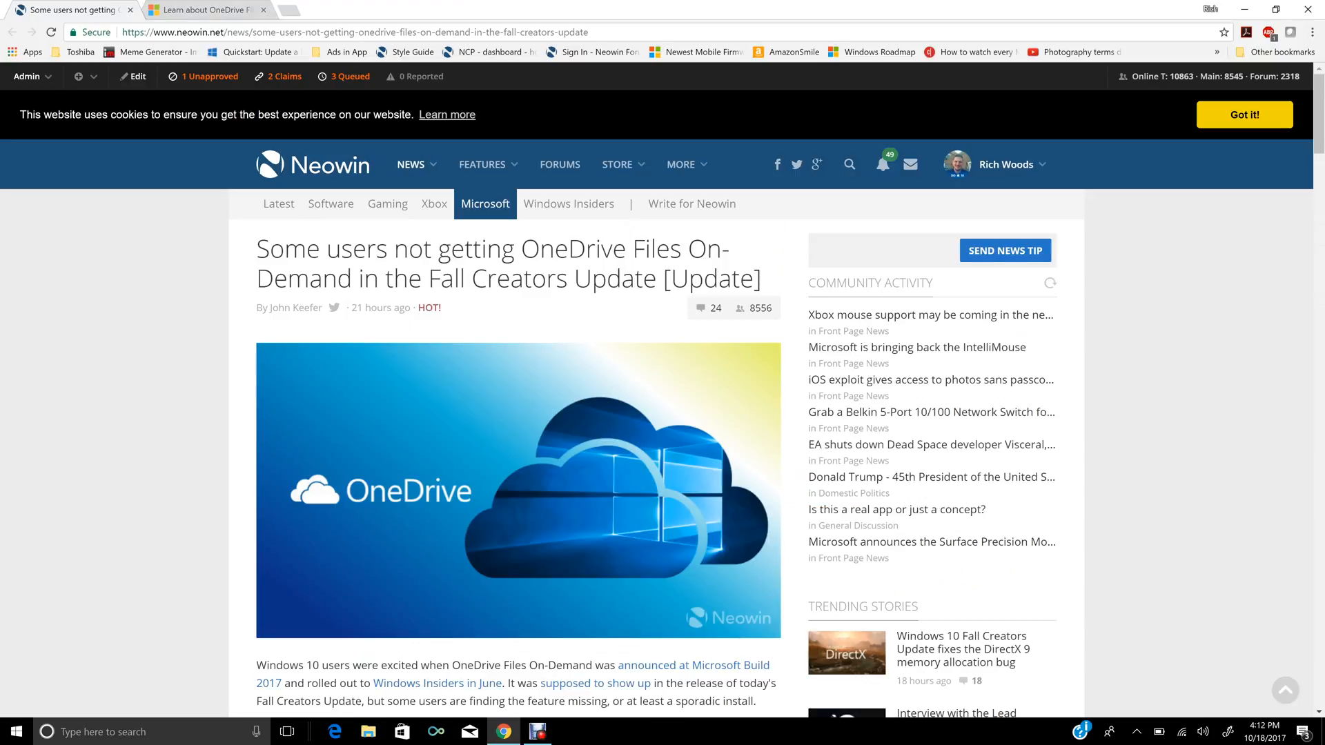
pyautogui.click(203, 10)
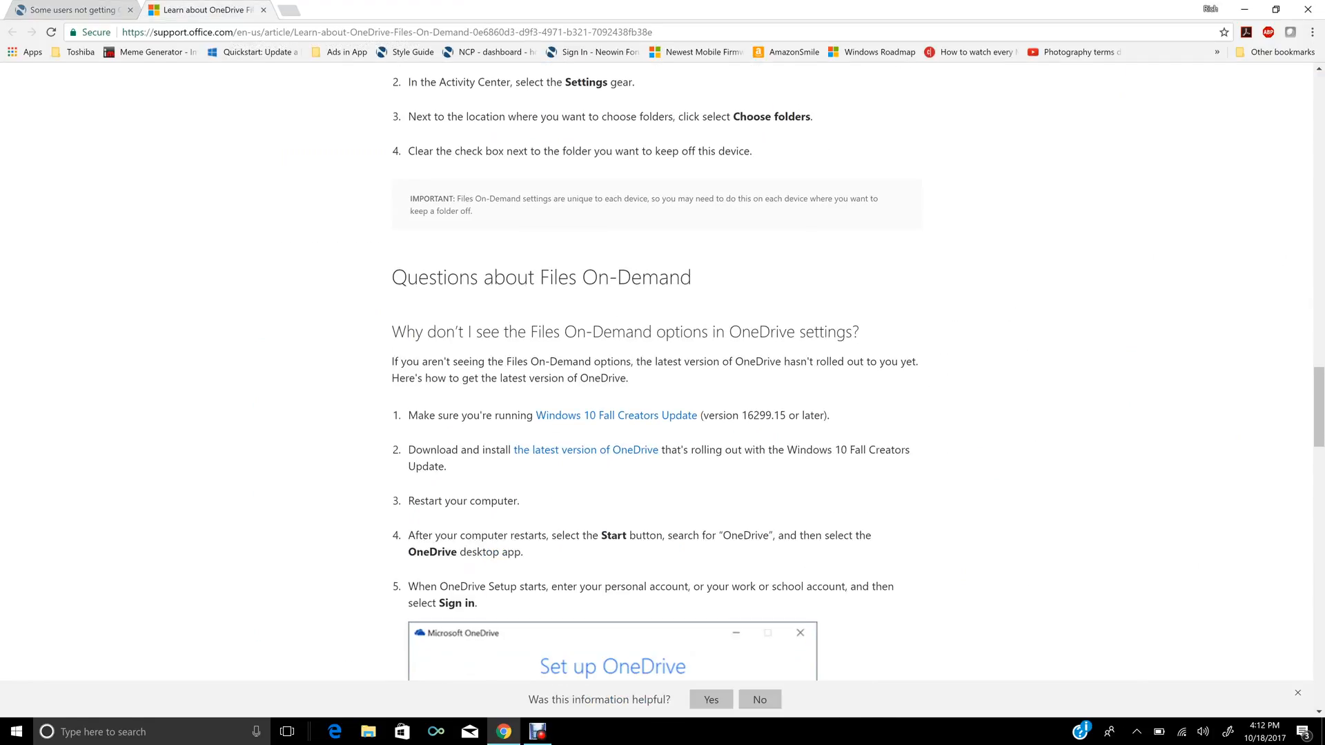
pyautogui.scroll(-3)
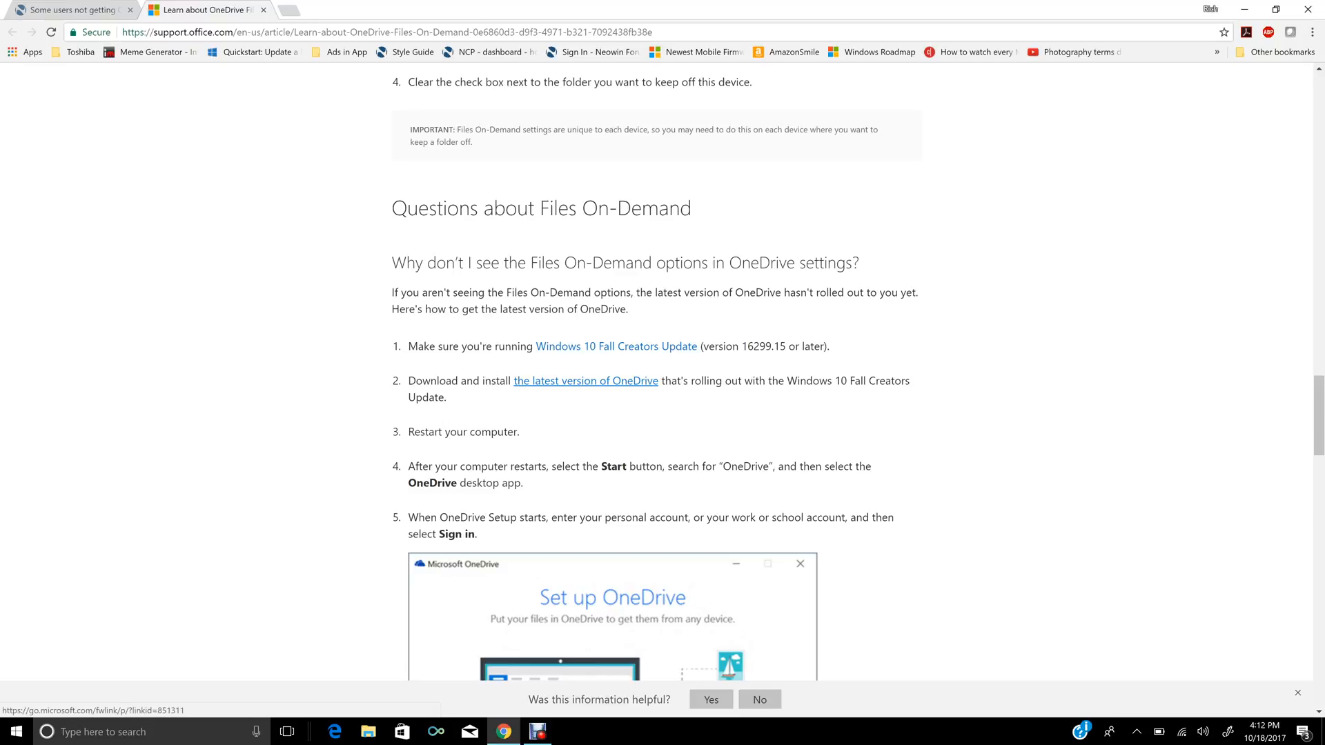
pyautogui.click(585, 381)
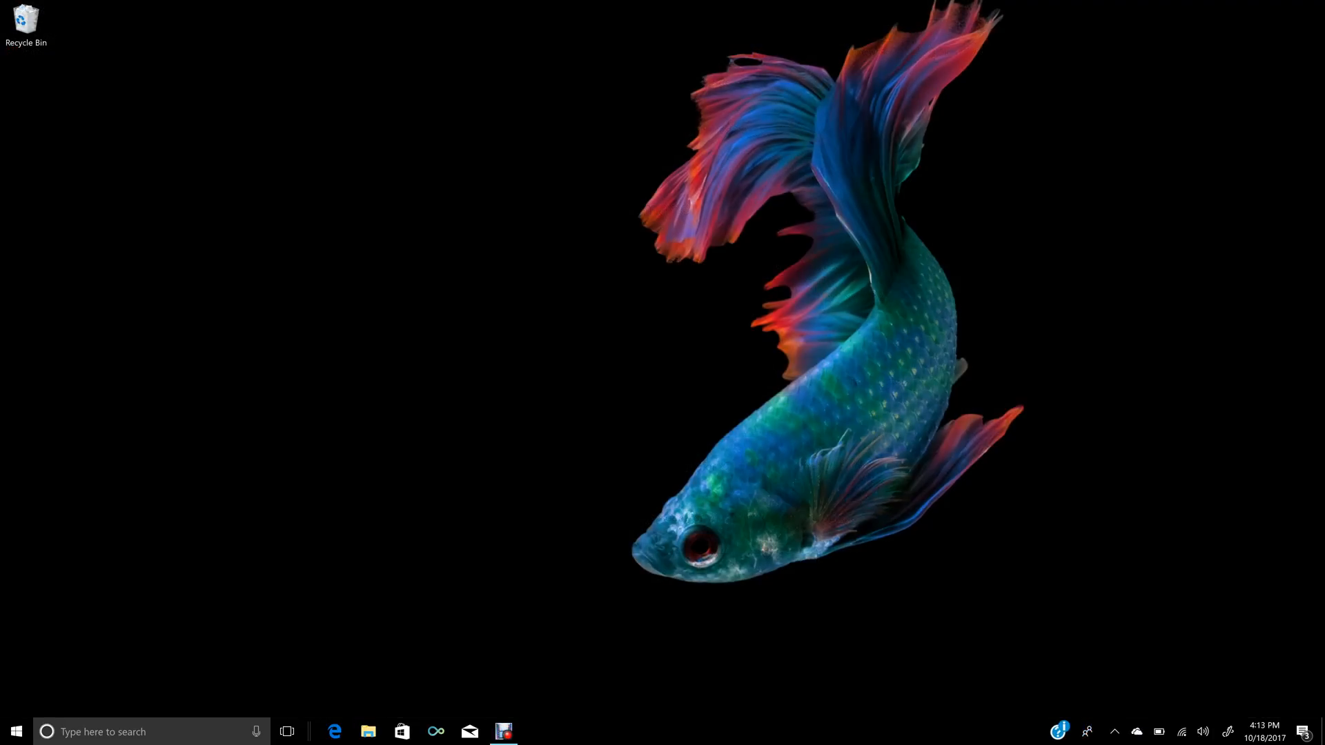
pyautogui.moveTo(1136, 731)
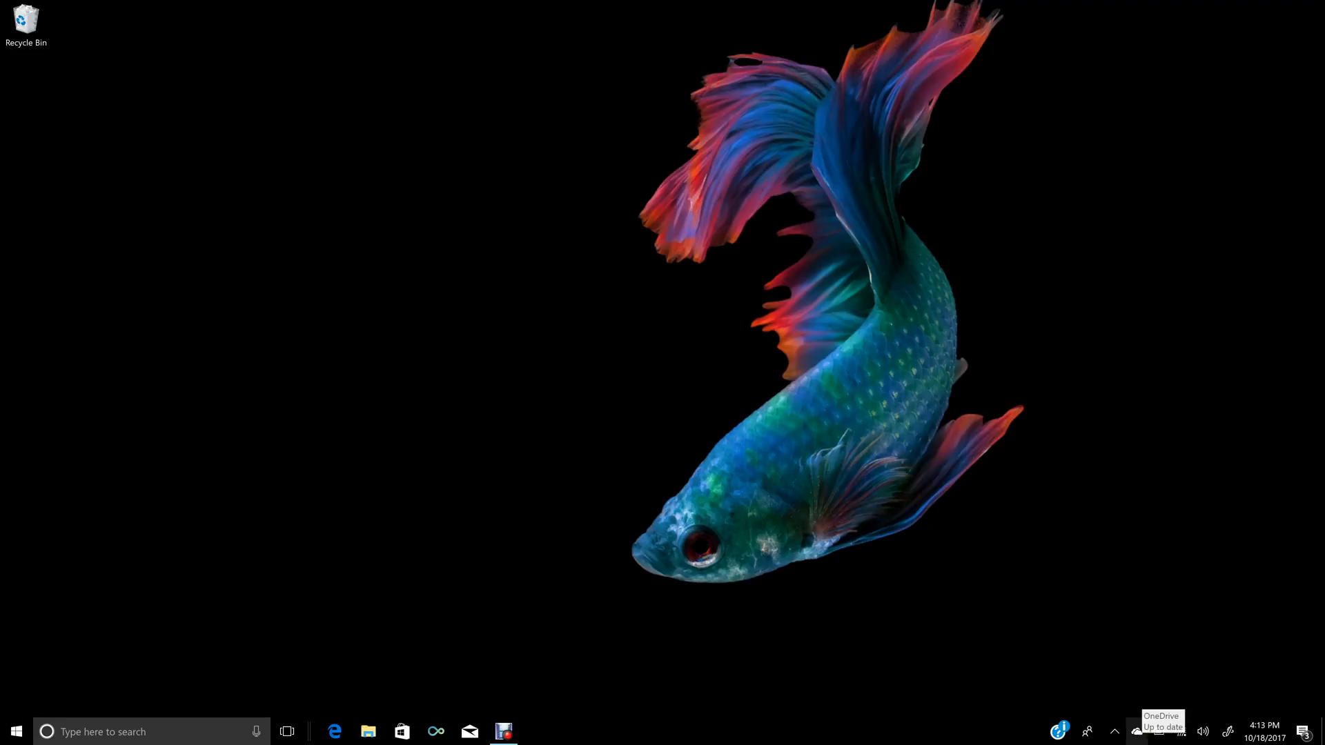
pyautogui.click(1136, 731)
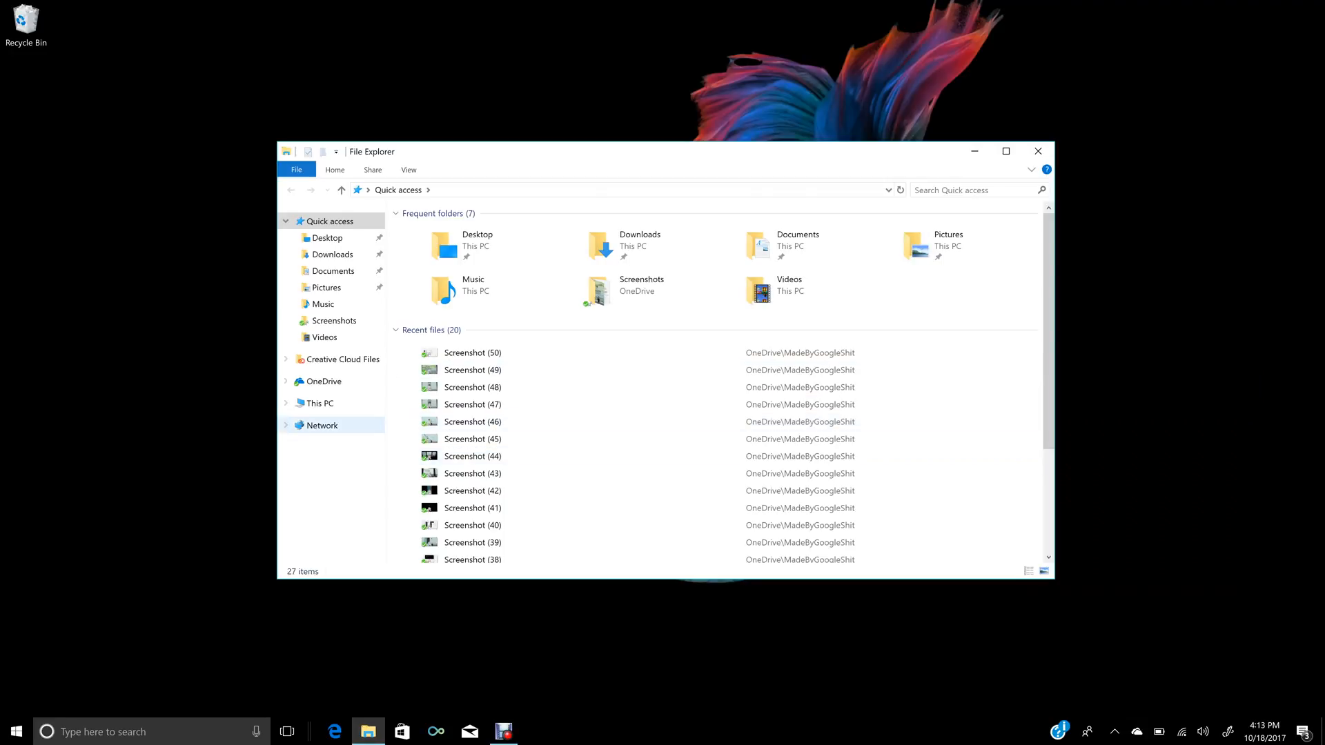
pyautogui.click(323, 381)
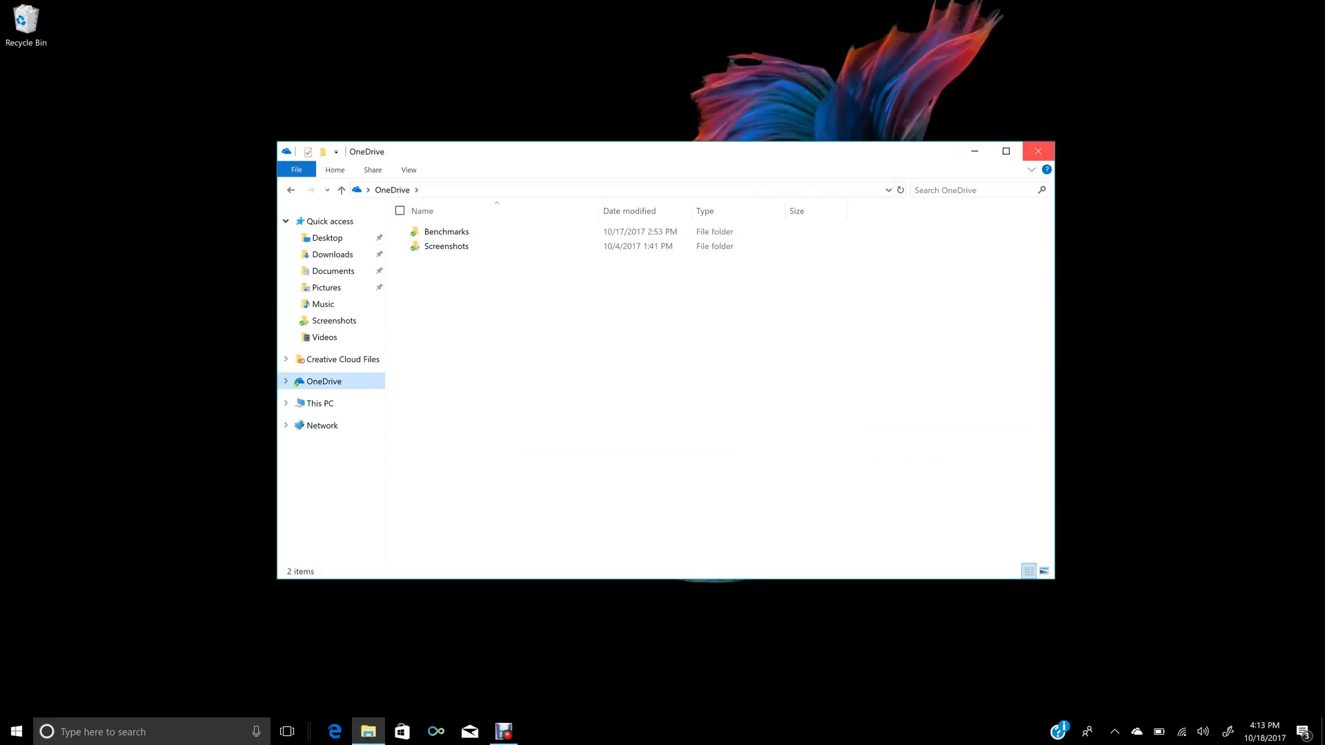
pyautogui.click(1038, 152)
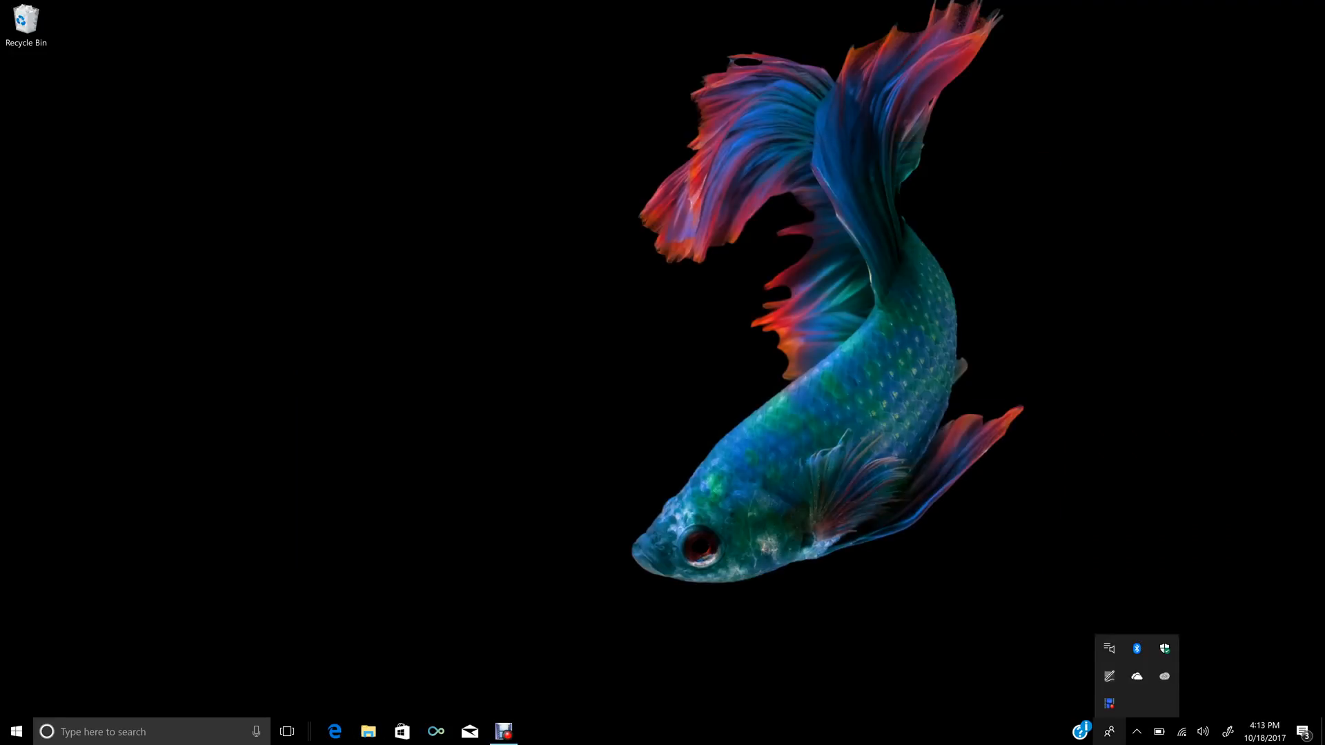
pyautogui.moveTo(1136, 676)
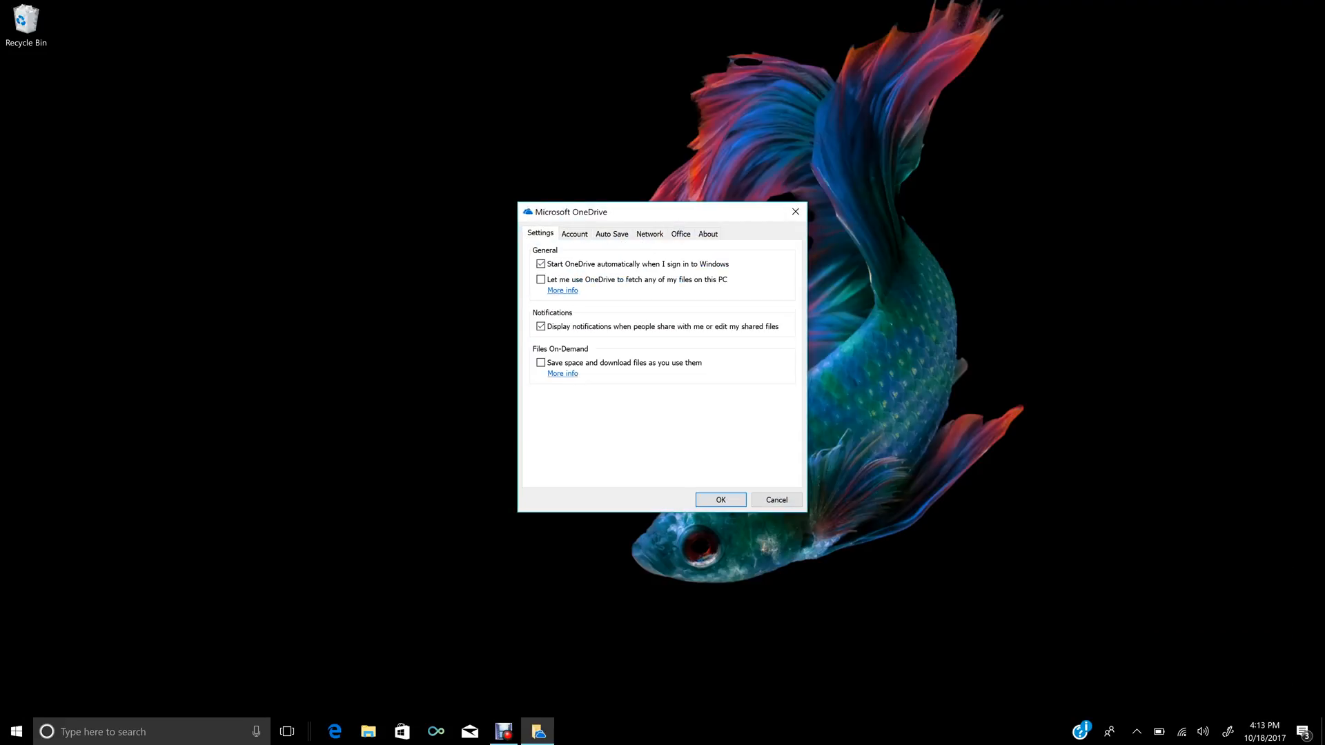
pyautogui.click(541, 363)
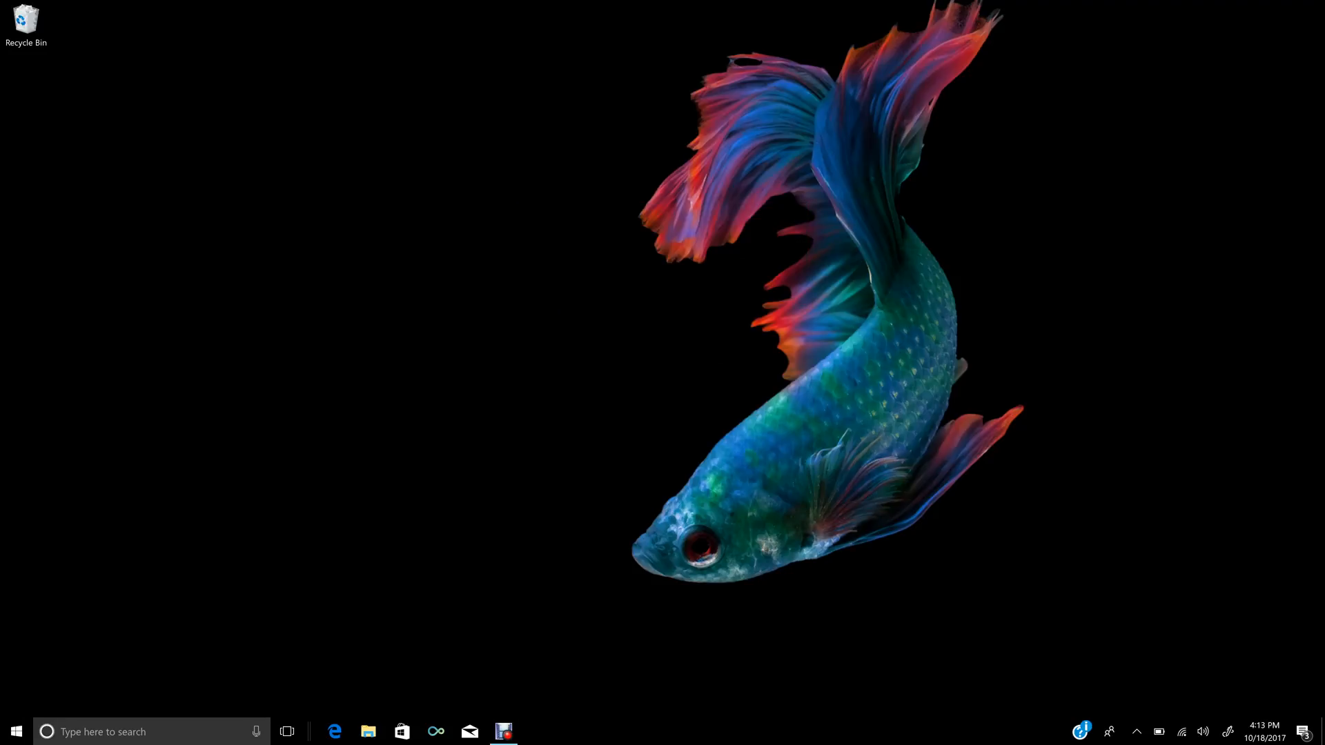
# - Reopen the OneDrive folder in File Explorer and bring up the OneDrive tray icon menu
pyautogui.click(367, 731)
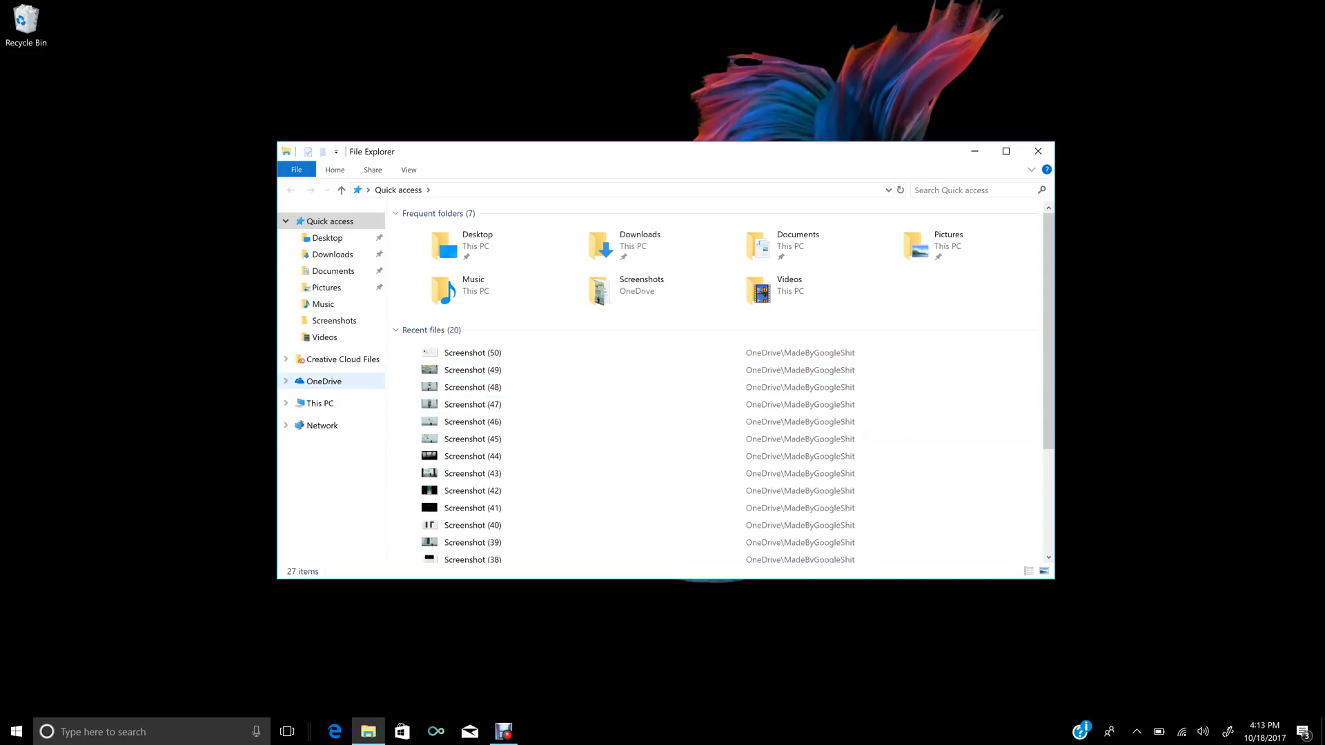
pyautogui.click(323, 381)
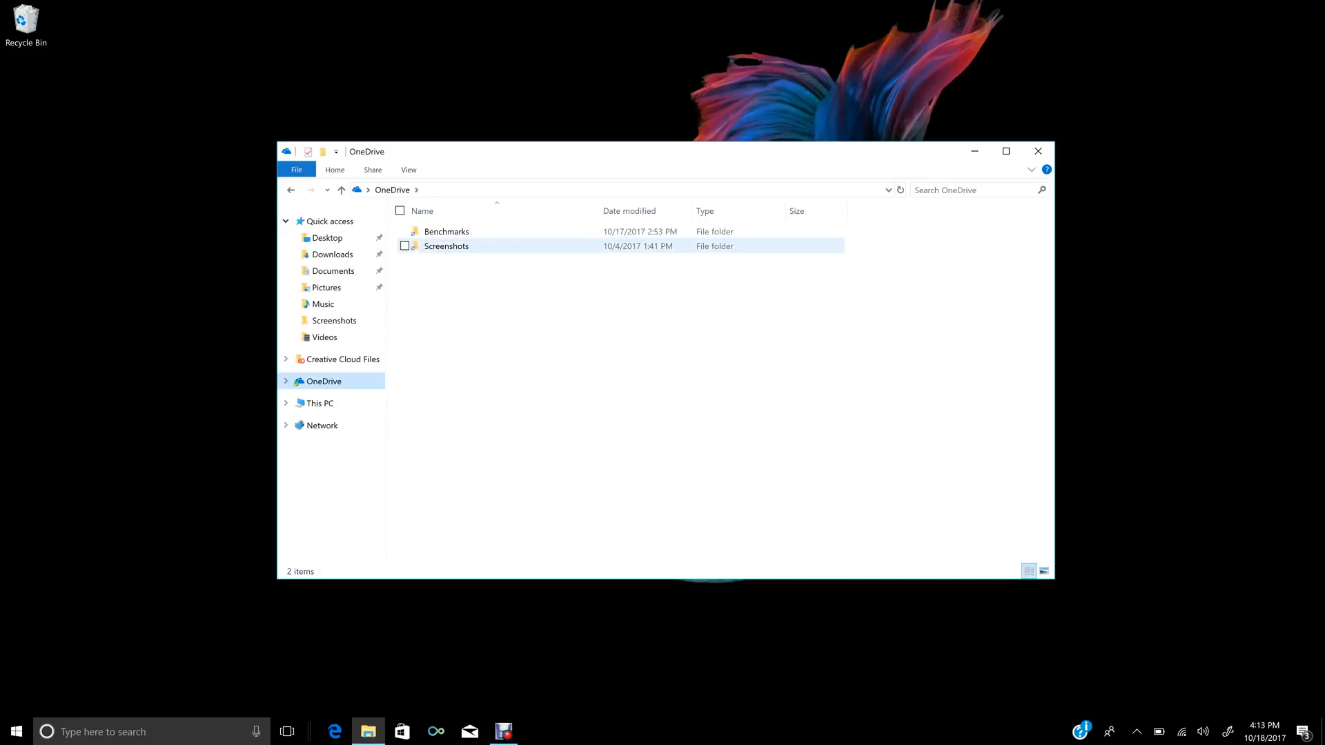
pyautogui.moveTo(446, 245)
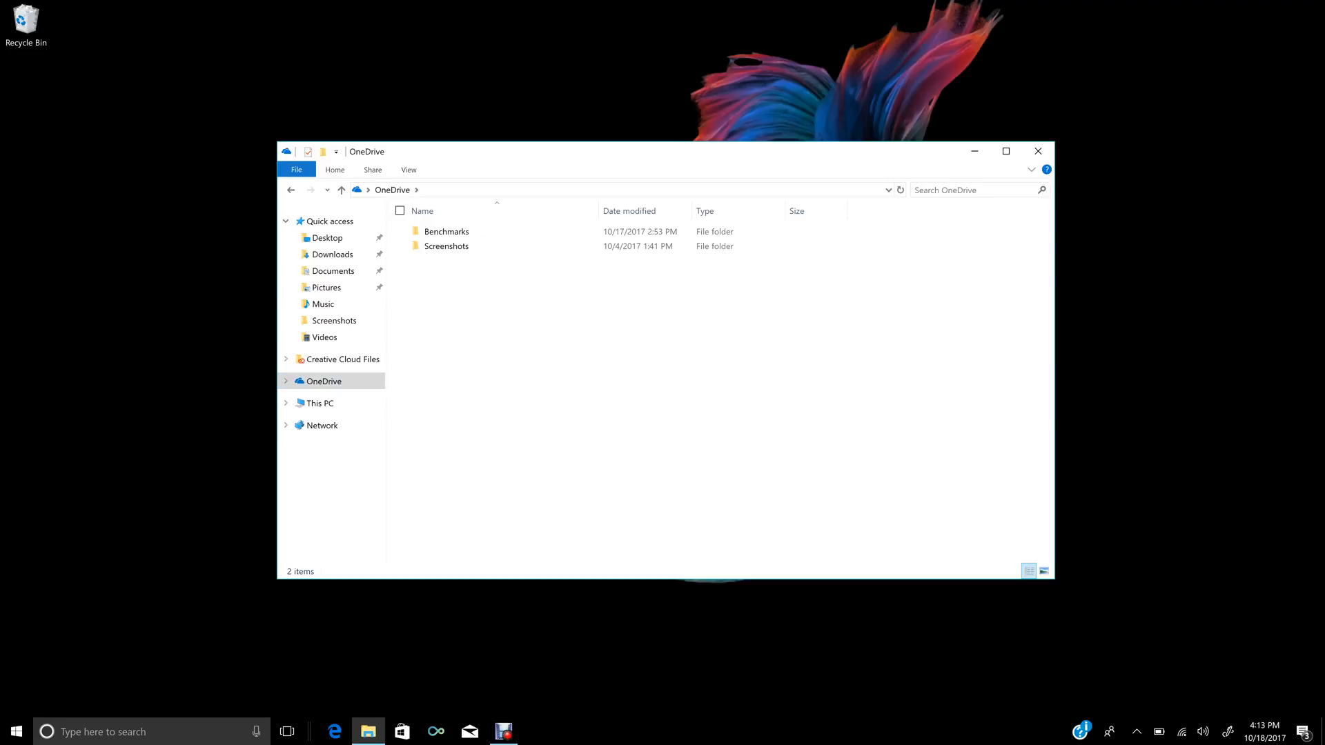
pyautogui.click(446, 231)
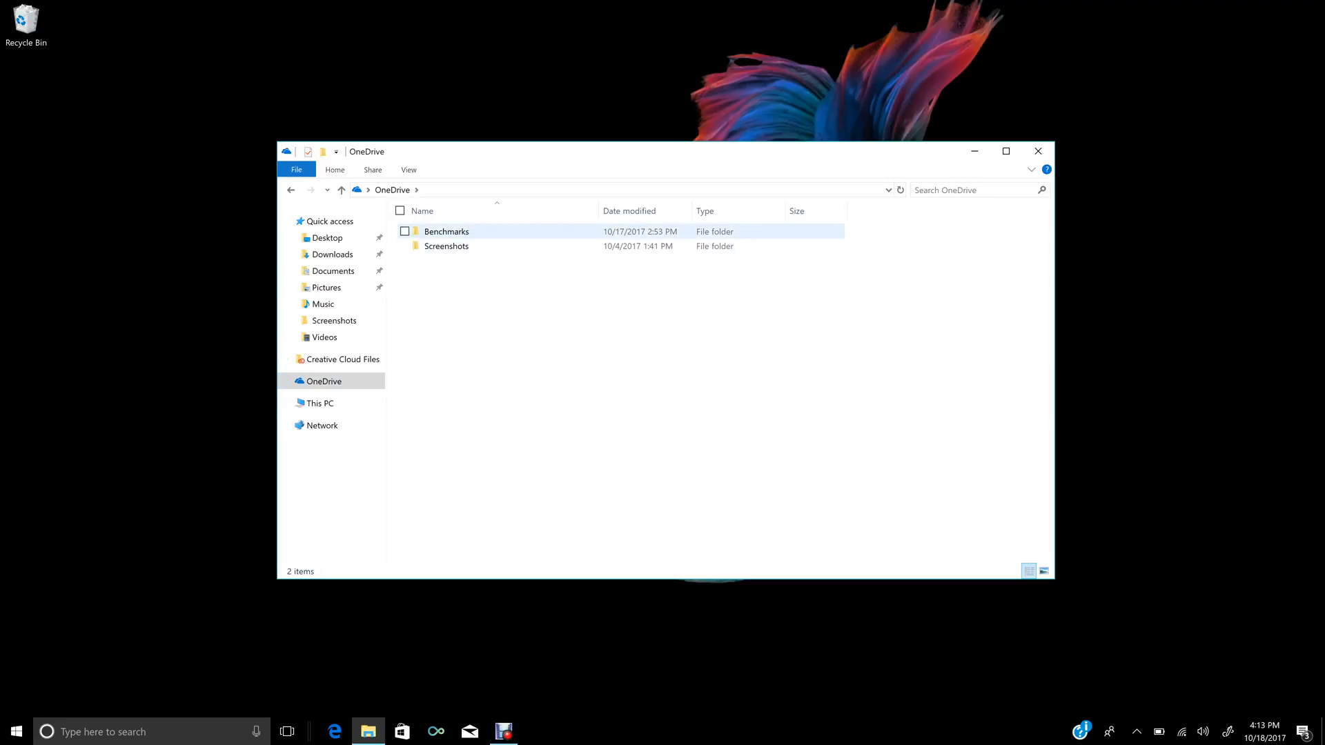
pyautogui.click(445, 246)
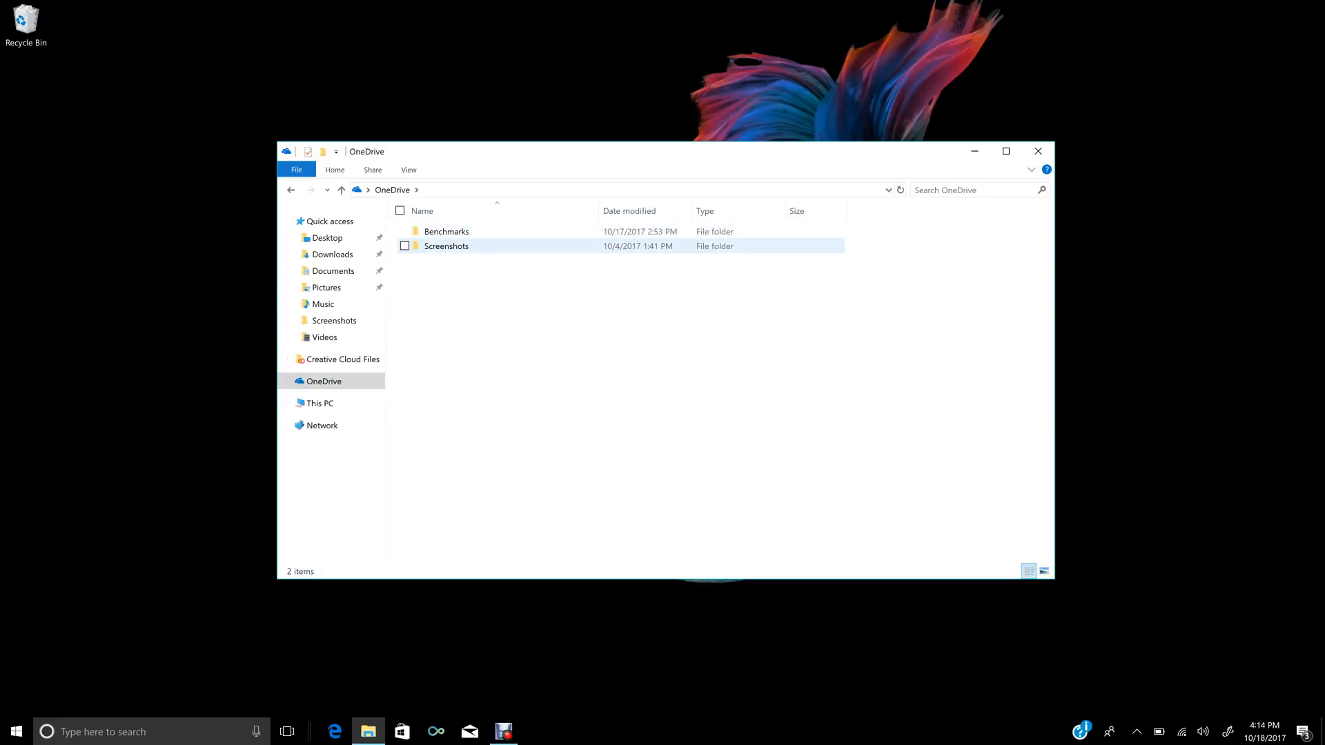
pyautogui.click(1136, 732)
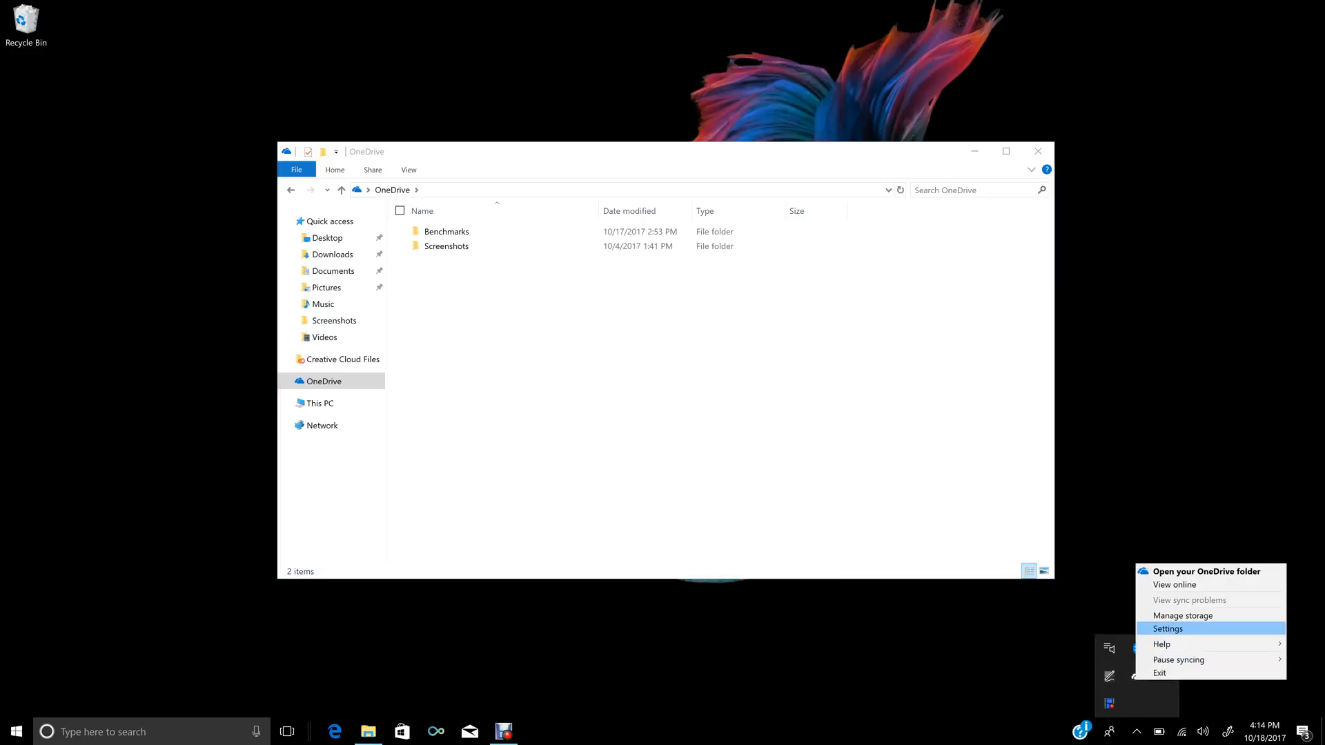
# - In OneDrive Settings > Choose folders, tick Make all files available and confirm
pyautogui.click(1168, 629)
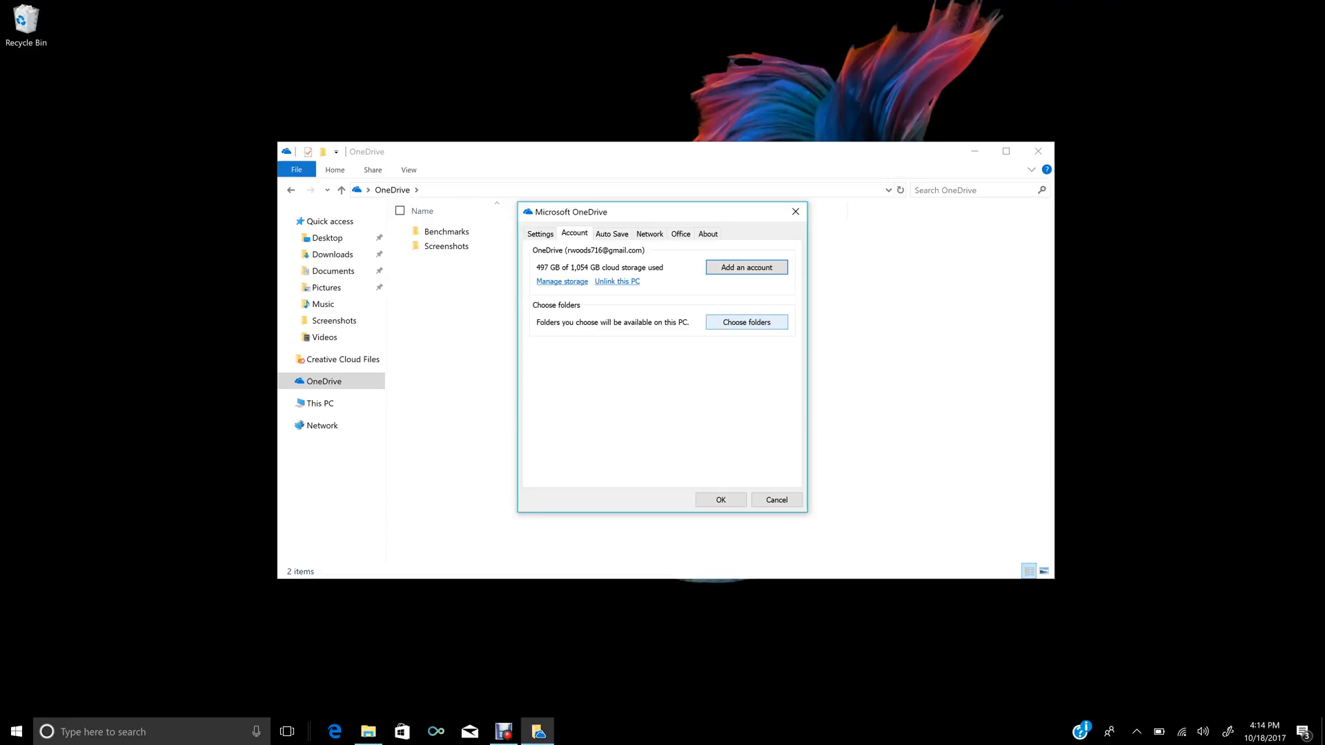
pyautogui.click(746, 322)
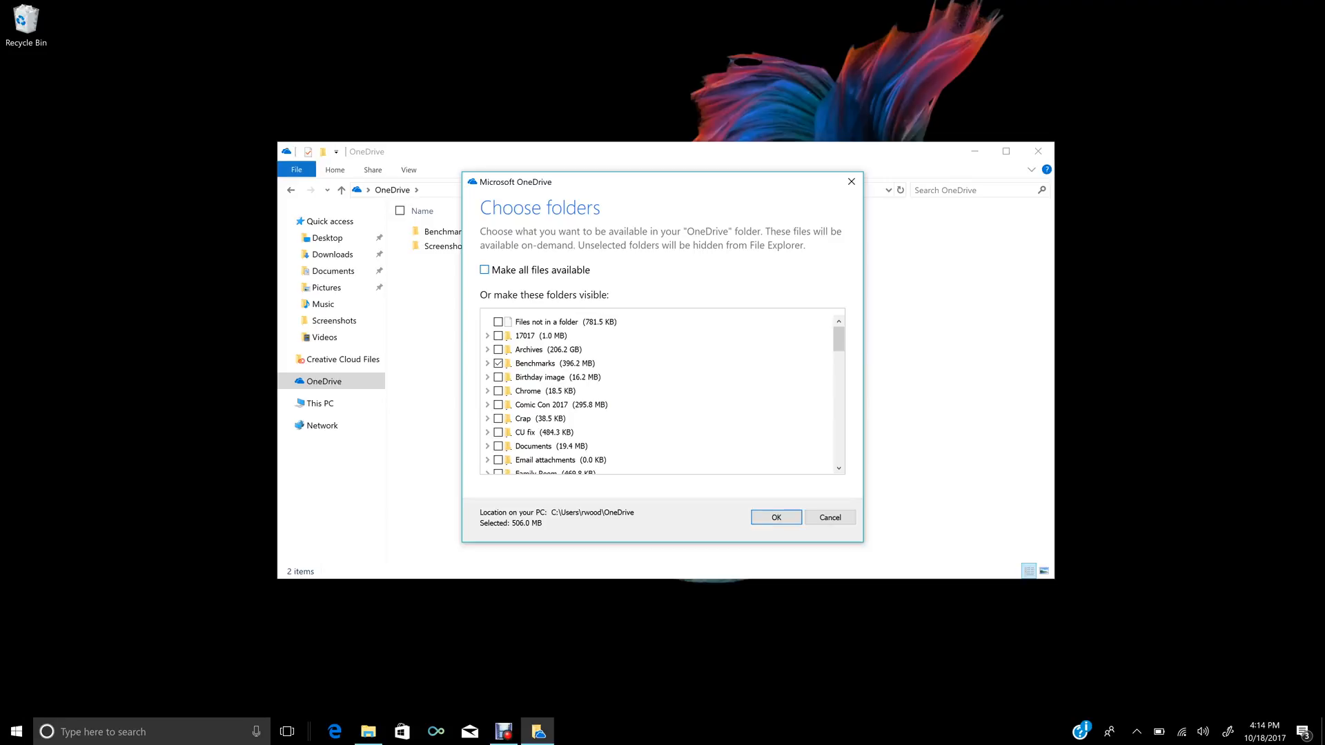
pyautogui.click(485, 270)
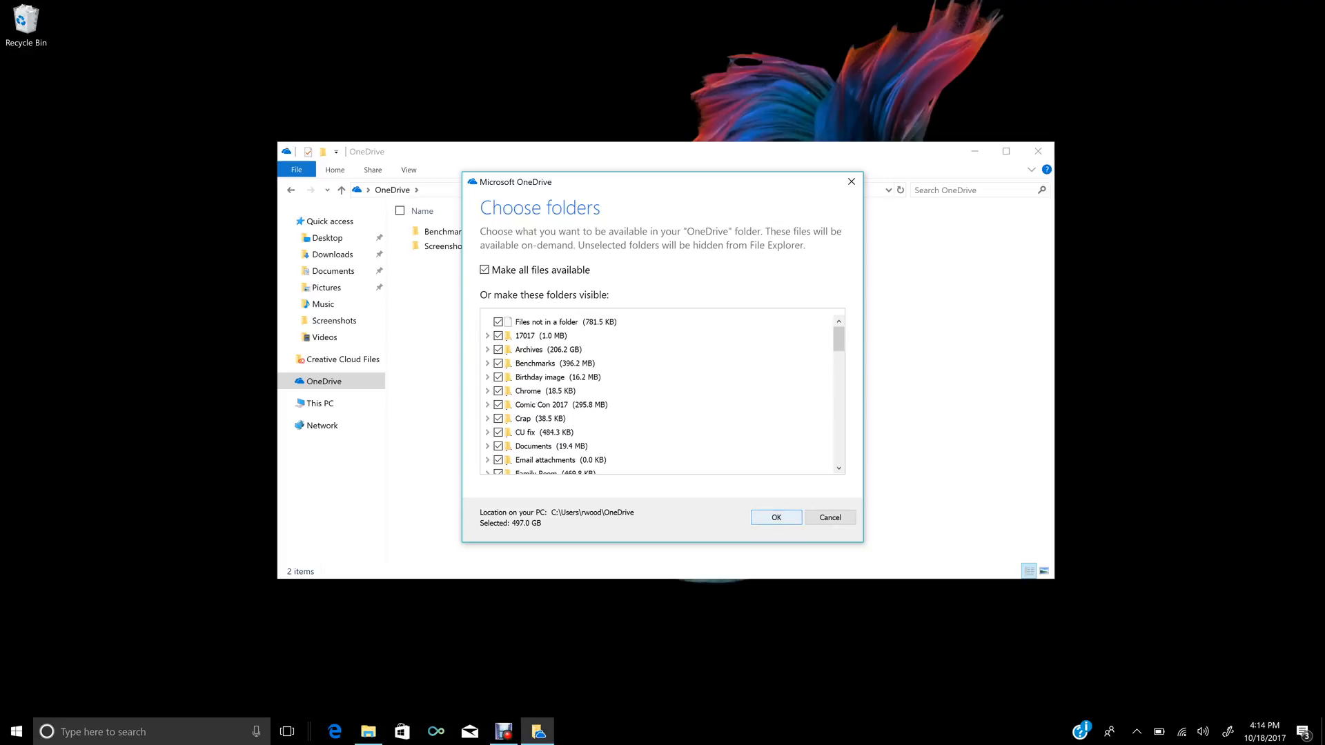
pyautogui.click(774, 517)
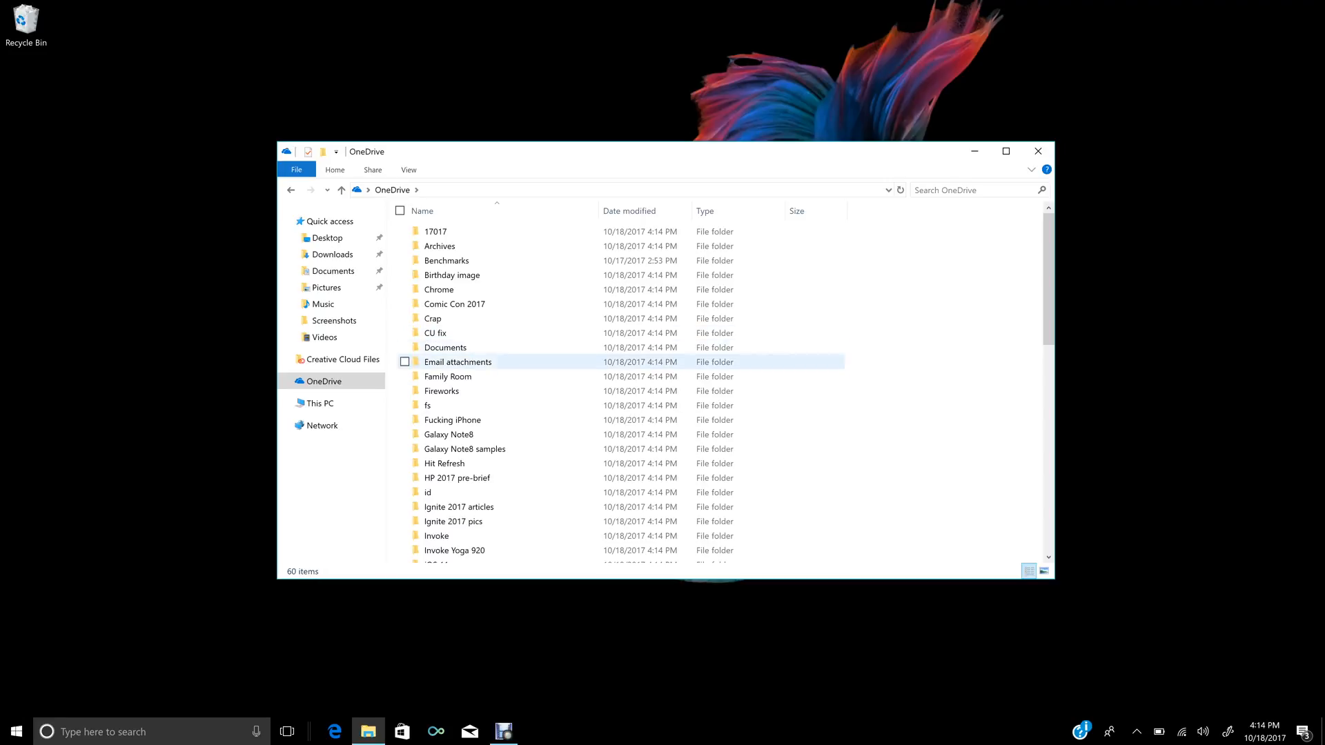
# - Bring the OneDrive folder window forward and maximize it to show the Status column
pyautogui.click(1136, 732)
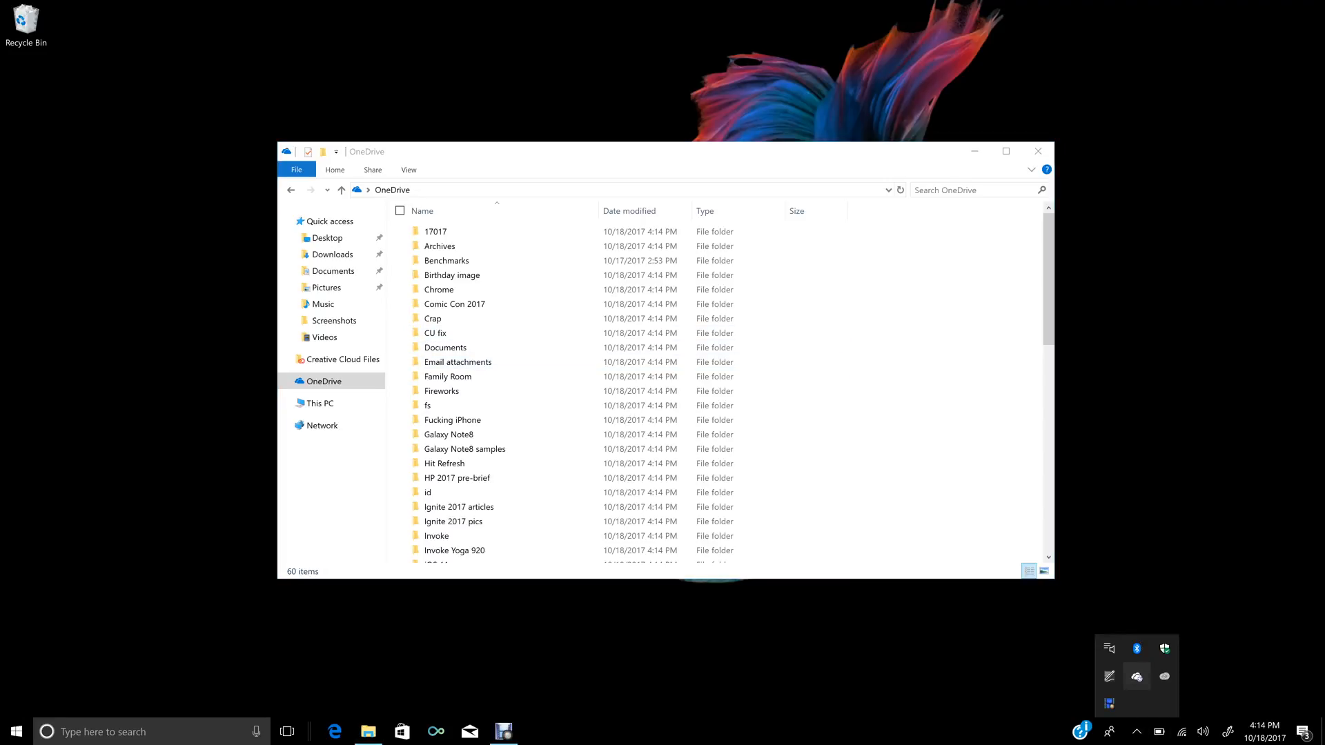
pyautogui.click(1136, 674)
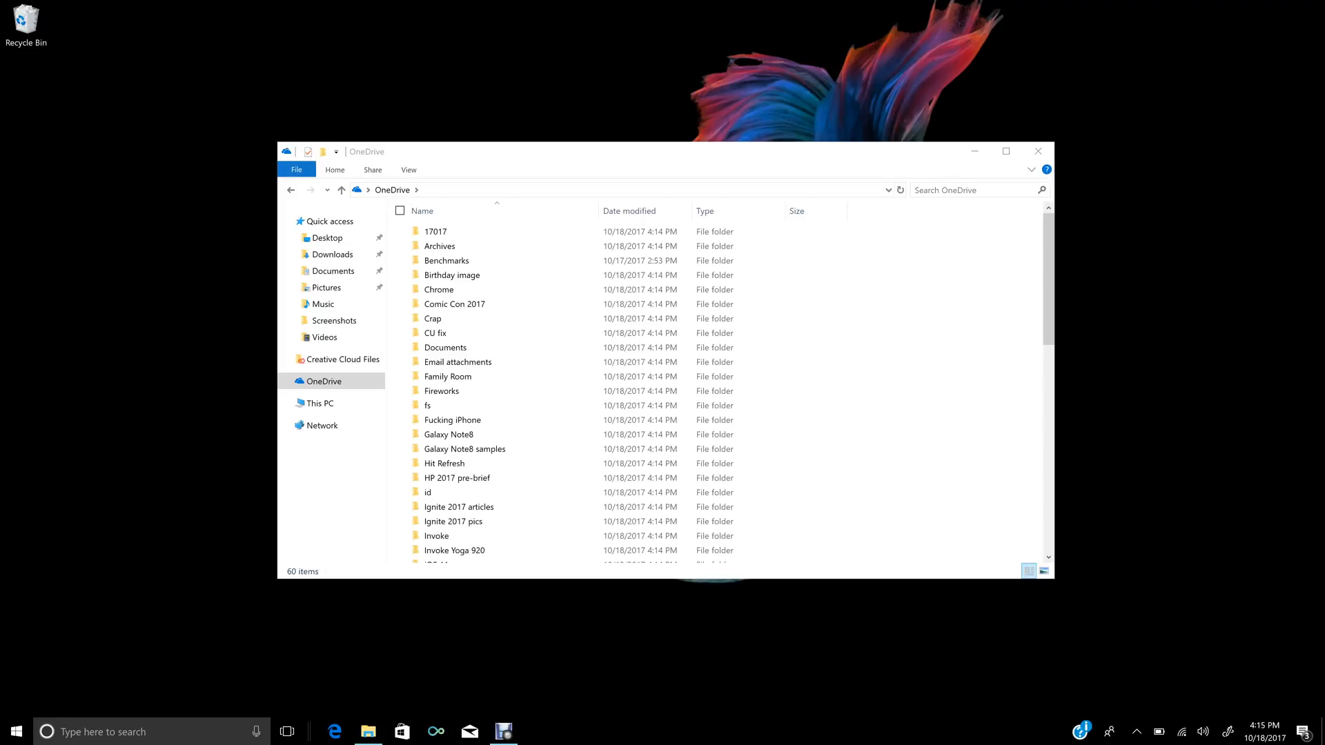
pyautogui.click(446, 260)
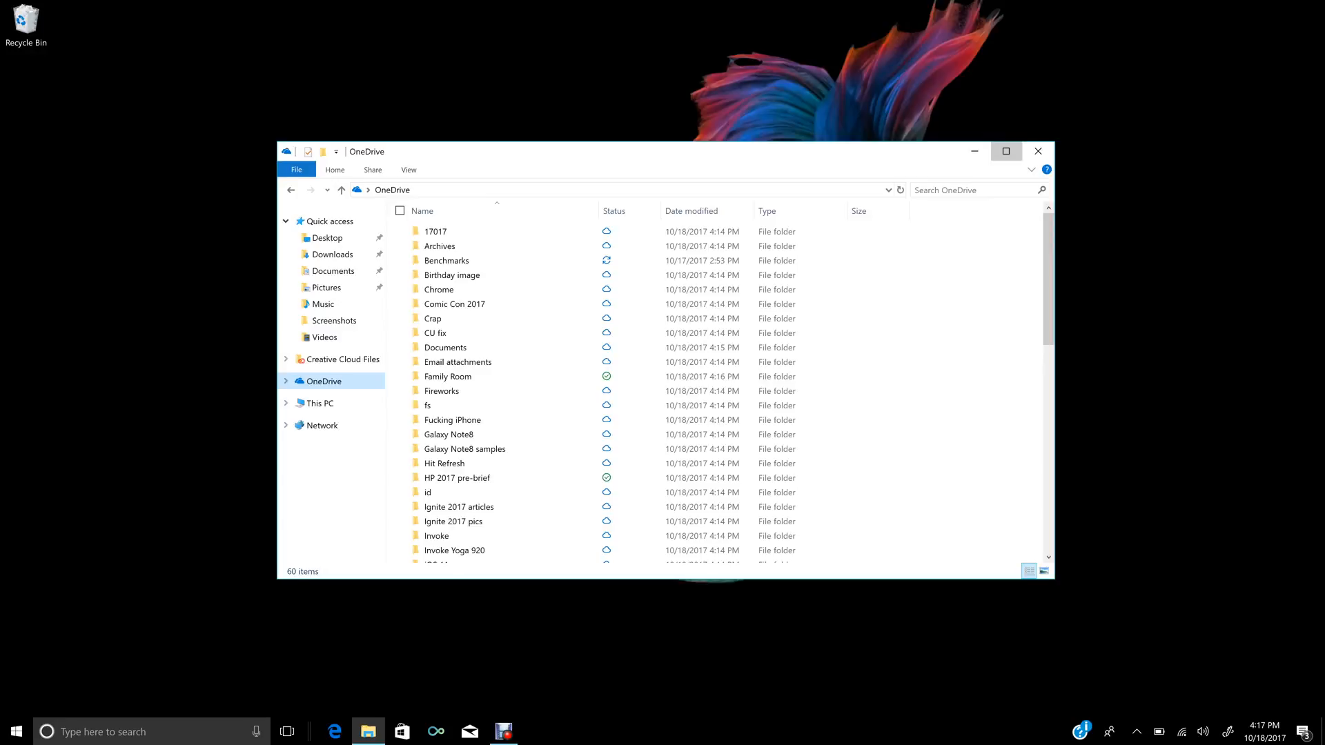
pyautogui.click(1006, 152)
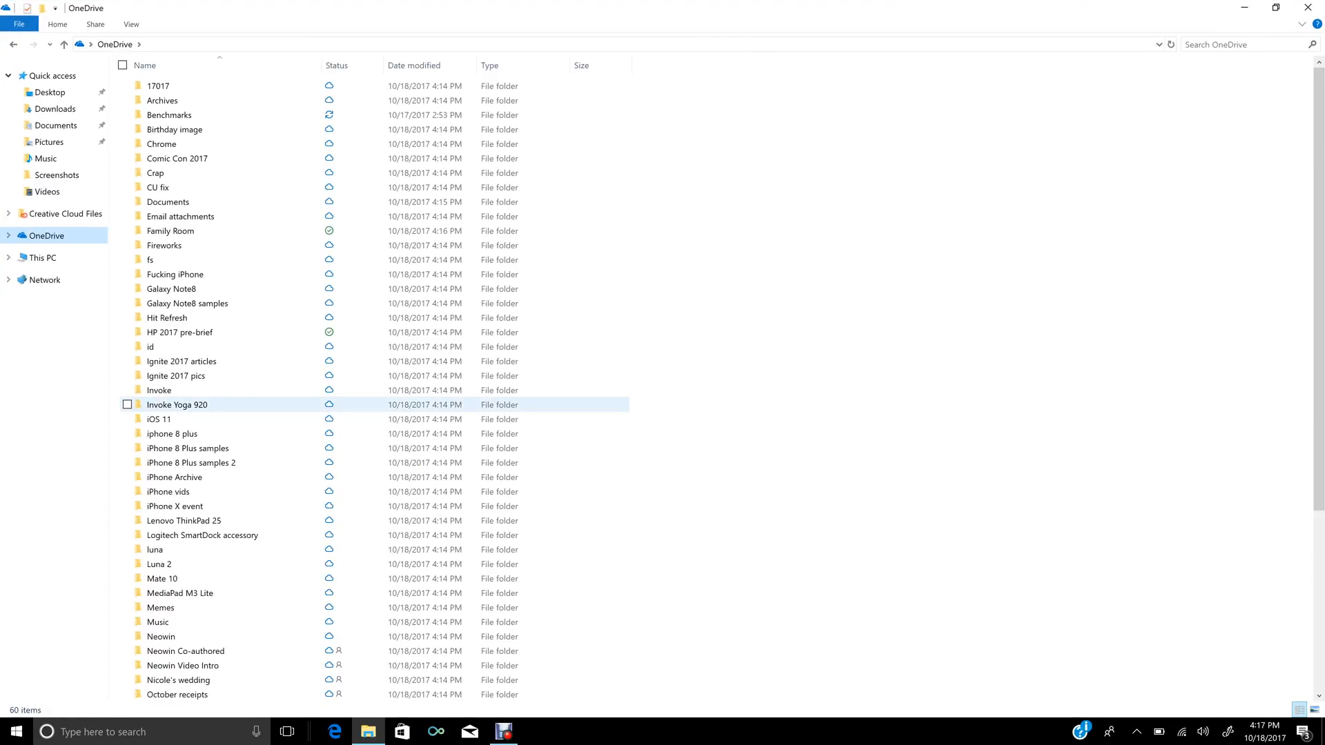
# - Select several OneDrive folders in turn to check their online-only or on-device status
pyautogui.click(181, 360)
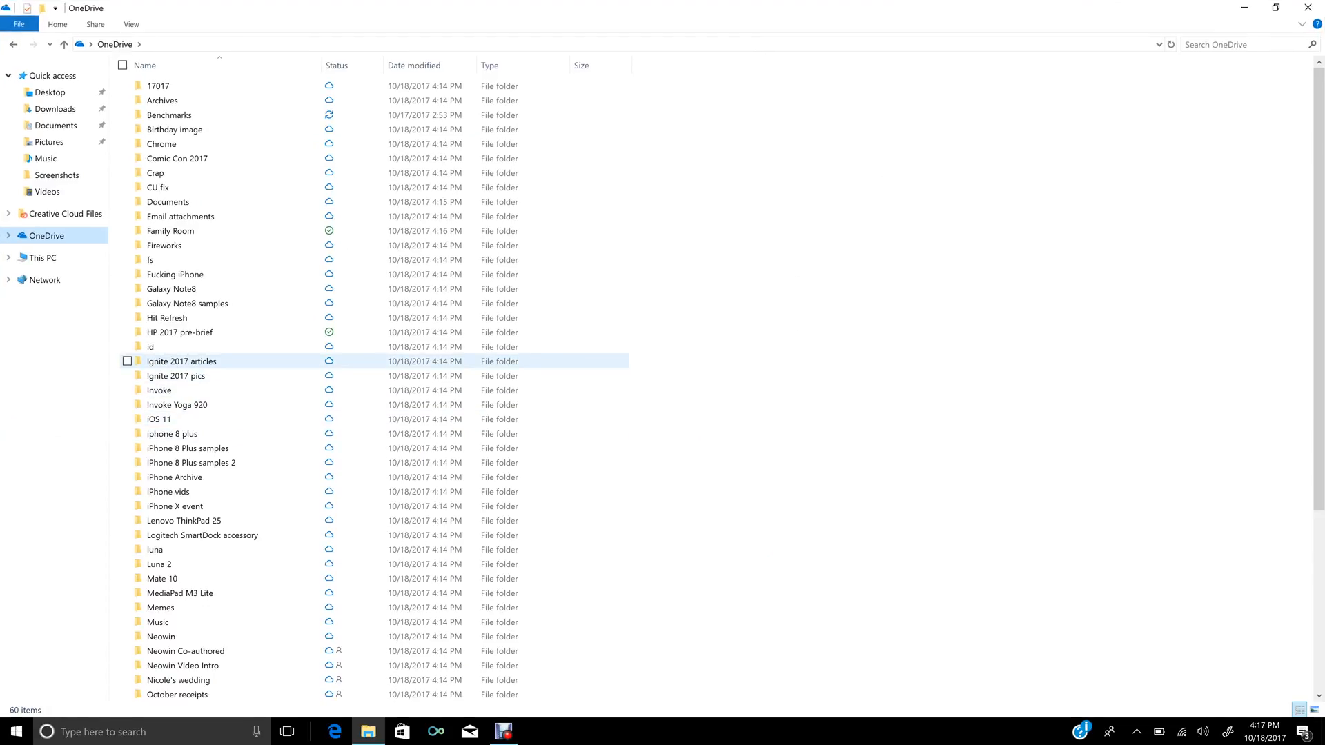
pyautogui.click(167, 318)
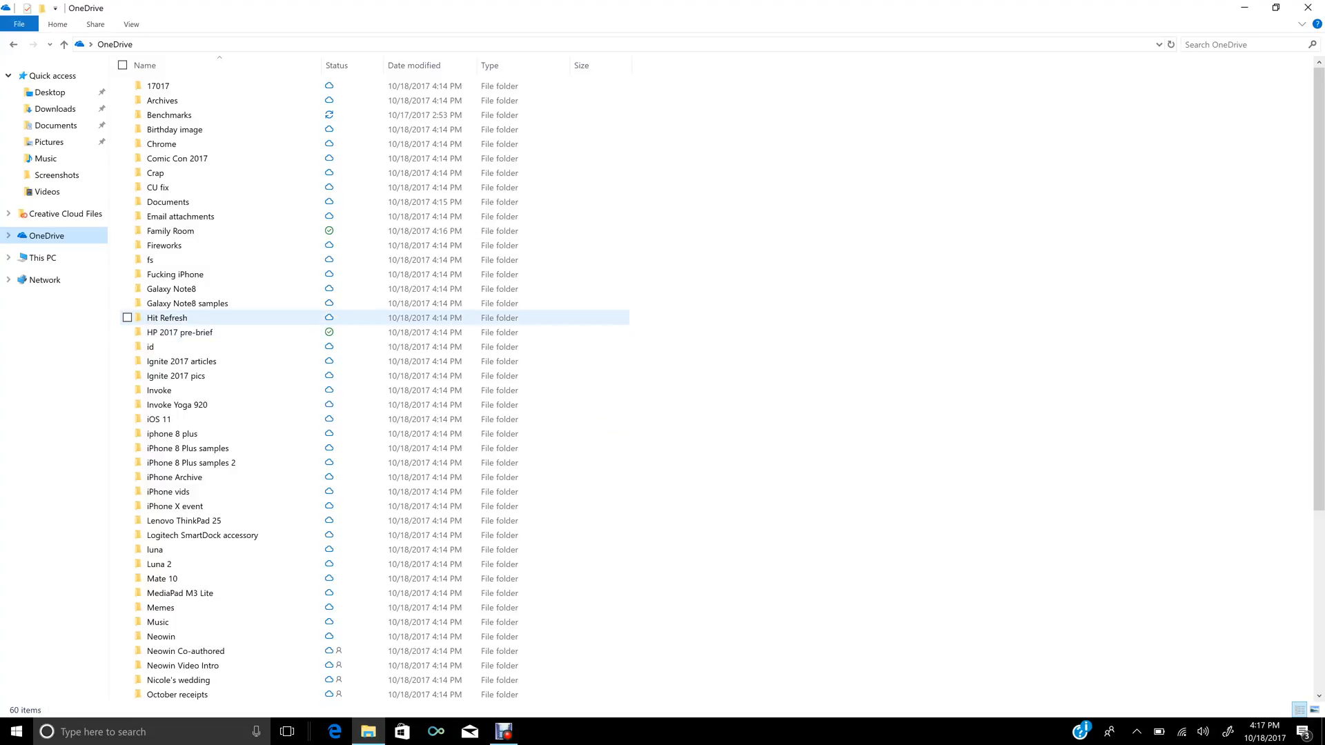
pyautogui.click(170, 231)
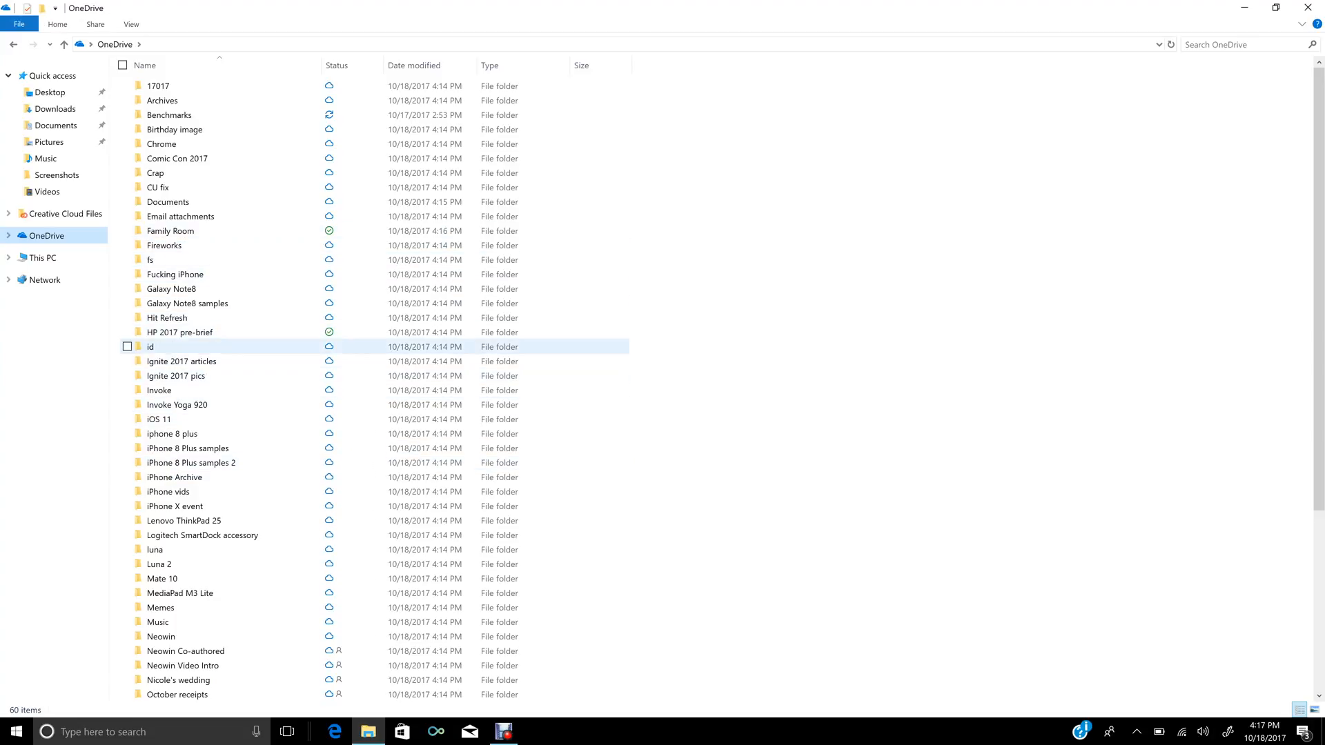
pyautogui.click(169, 114)
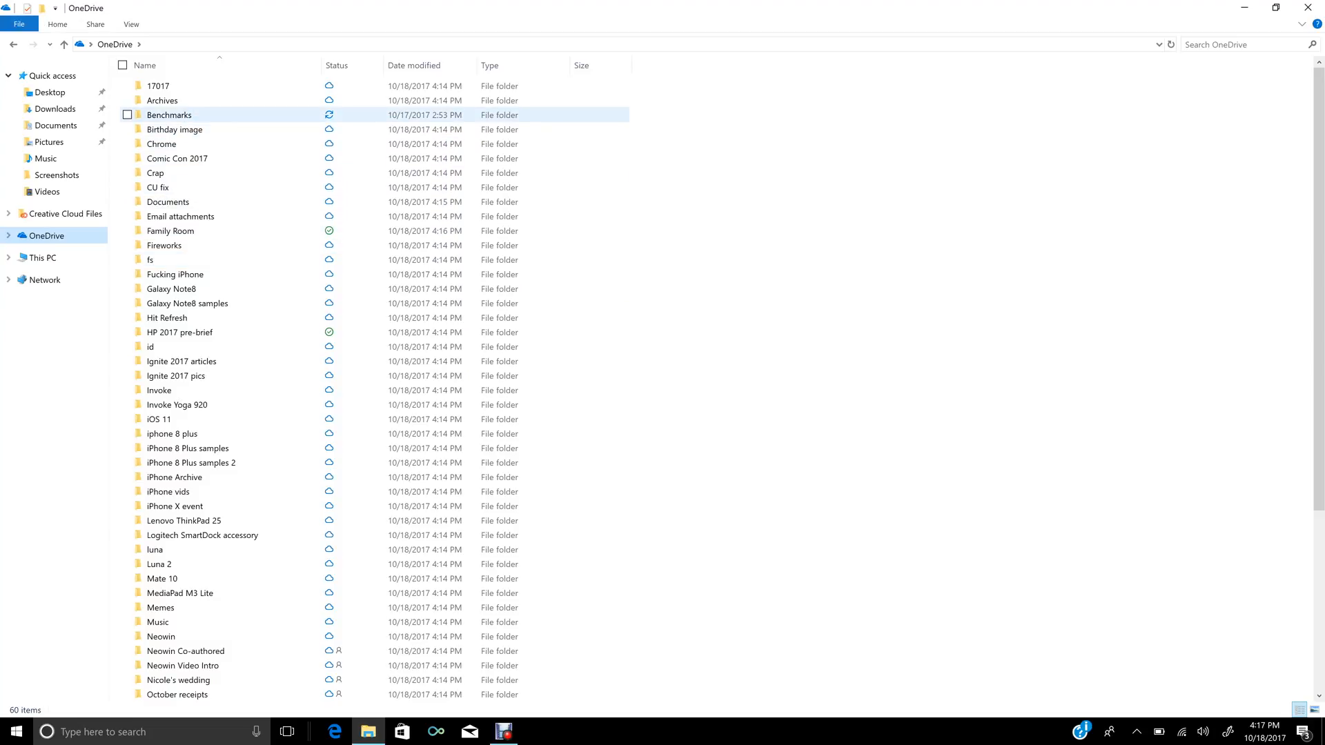
pyautogui.click(157, 186)
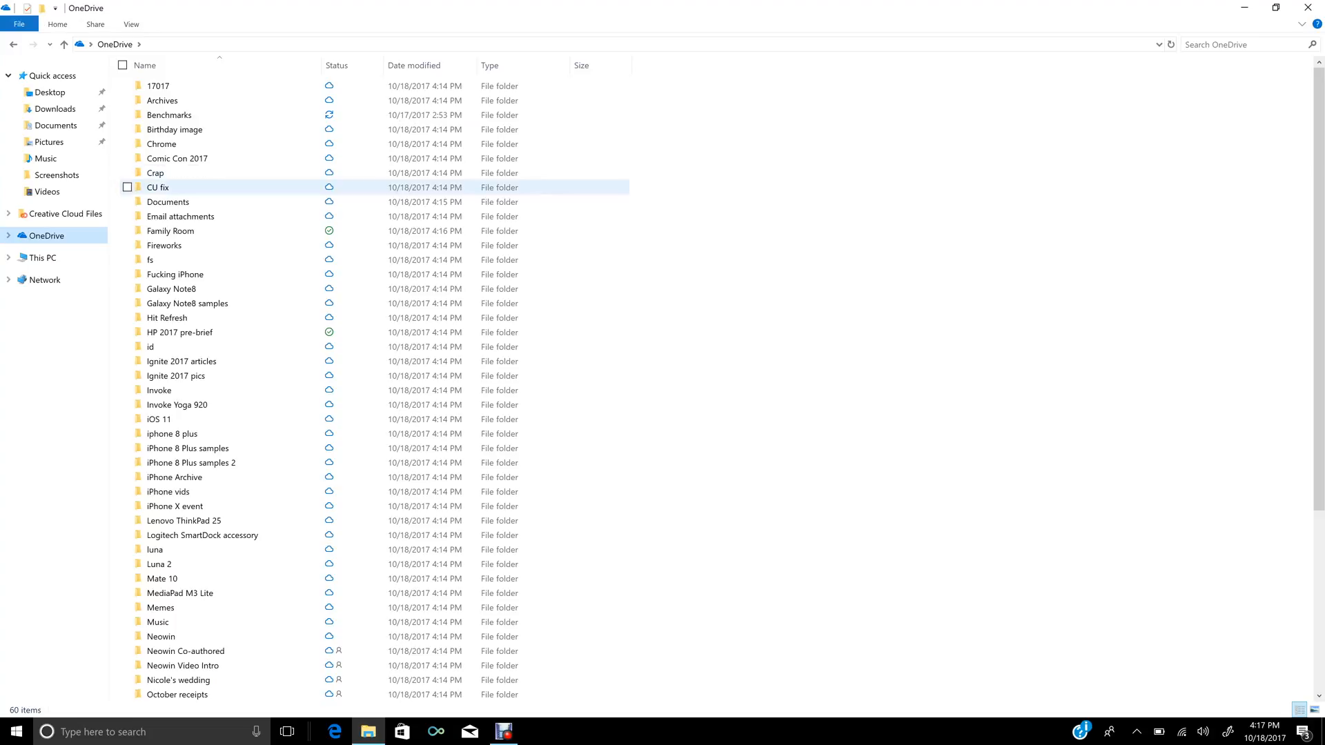
pyautogui.click(177, 157)
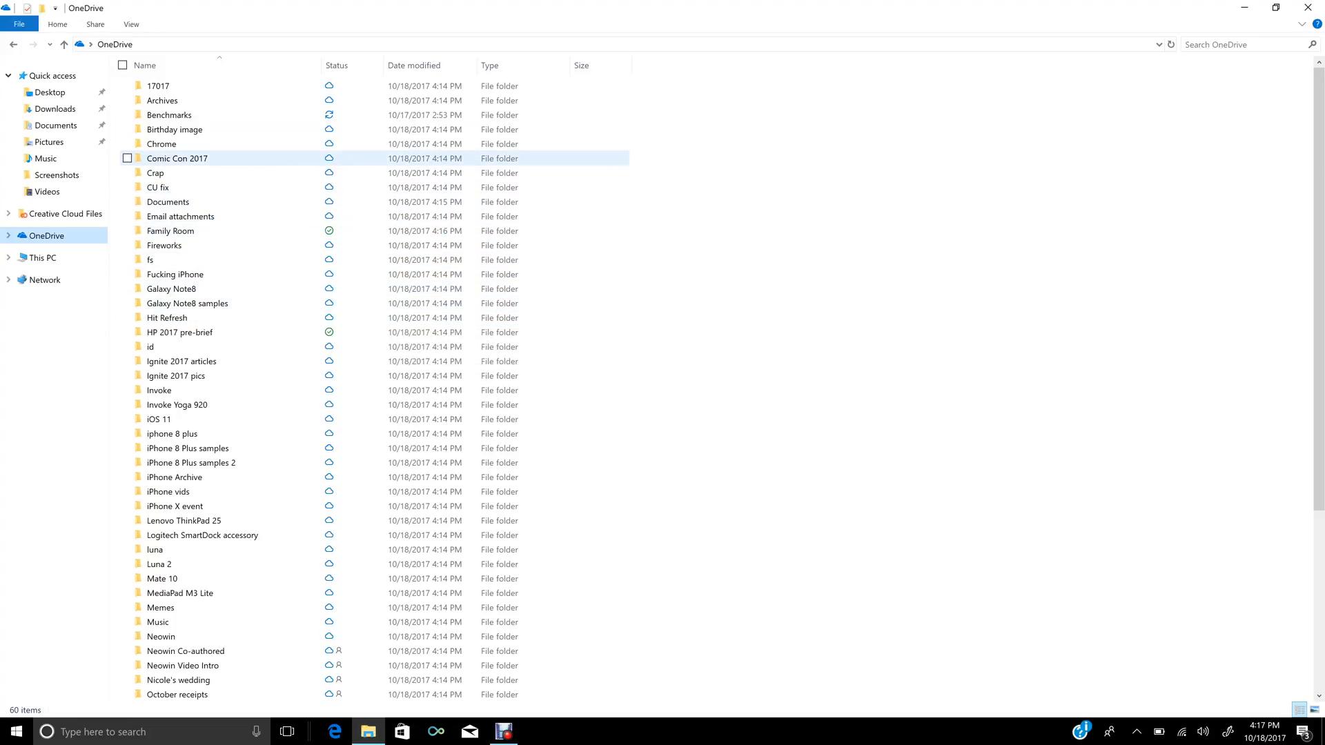
pyautogui.click(162, 143)
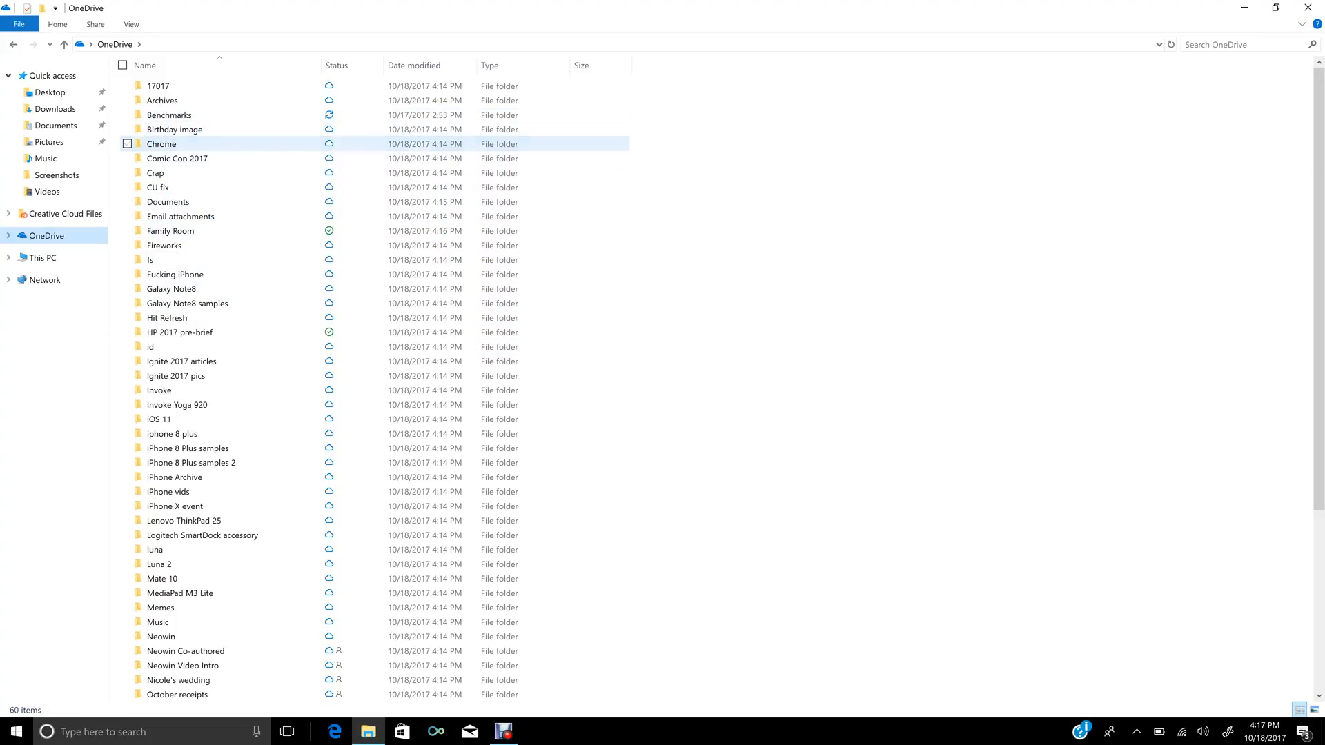
# - Keep Chrome on this device, then mark Benchmarks through Email attachments as Free up space
pyautogui.rightClick(162, 143)
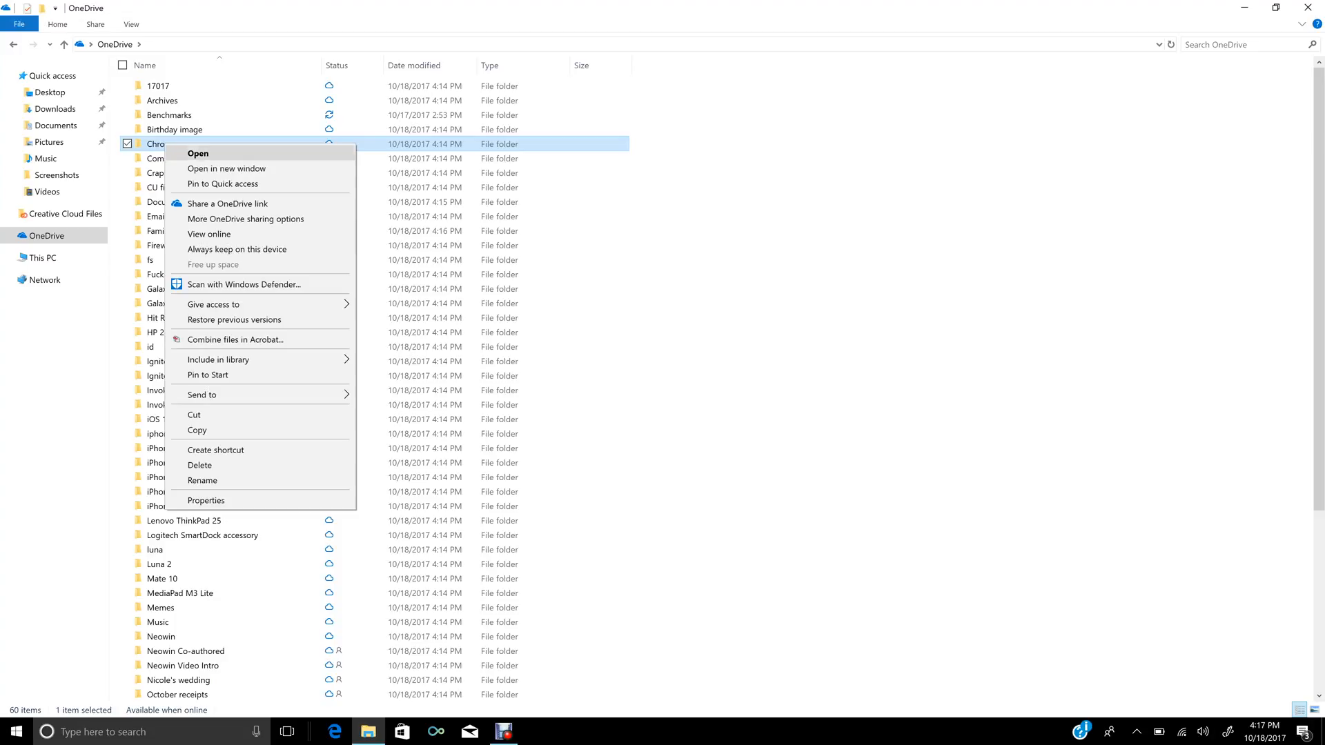
pyautogui.moveTo(236, 250)
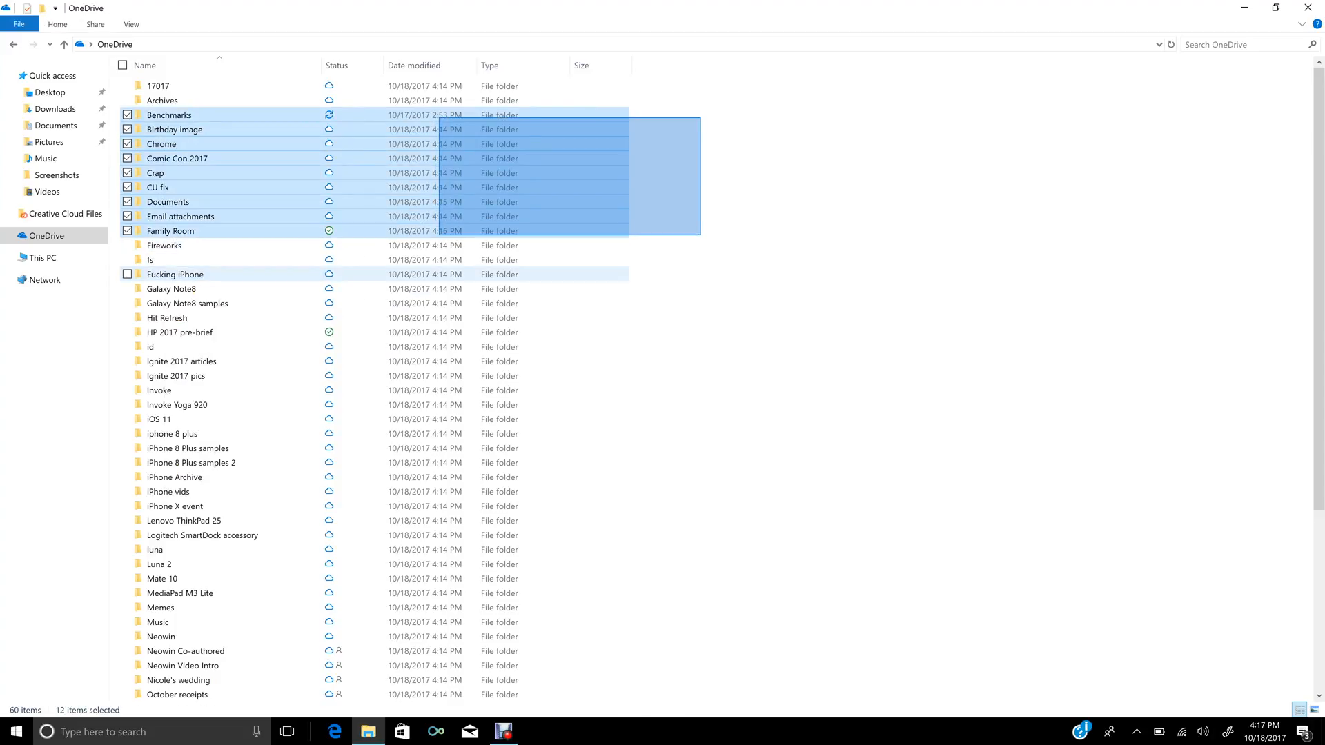
pyautogui.rightClick(178, 231)
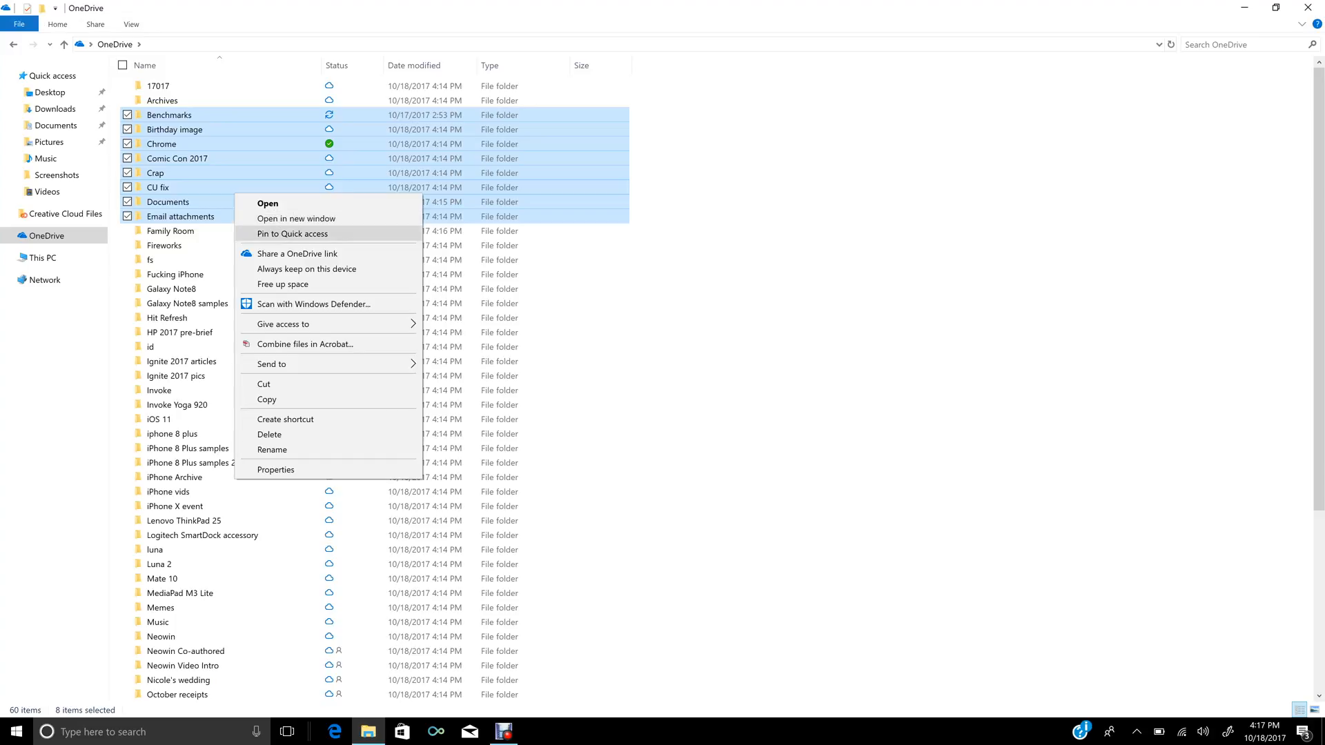
pyautogui.moveTo(283, 284)
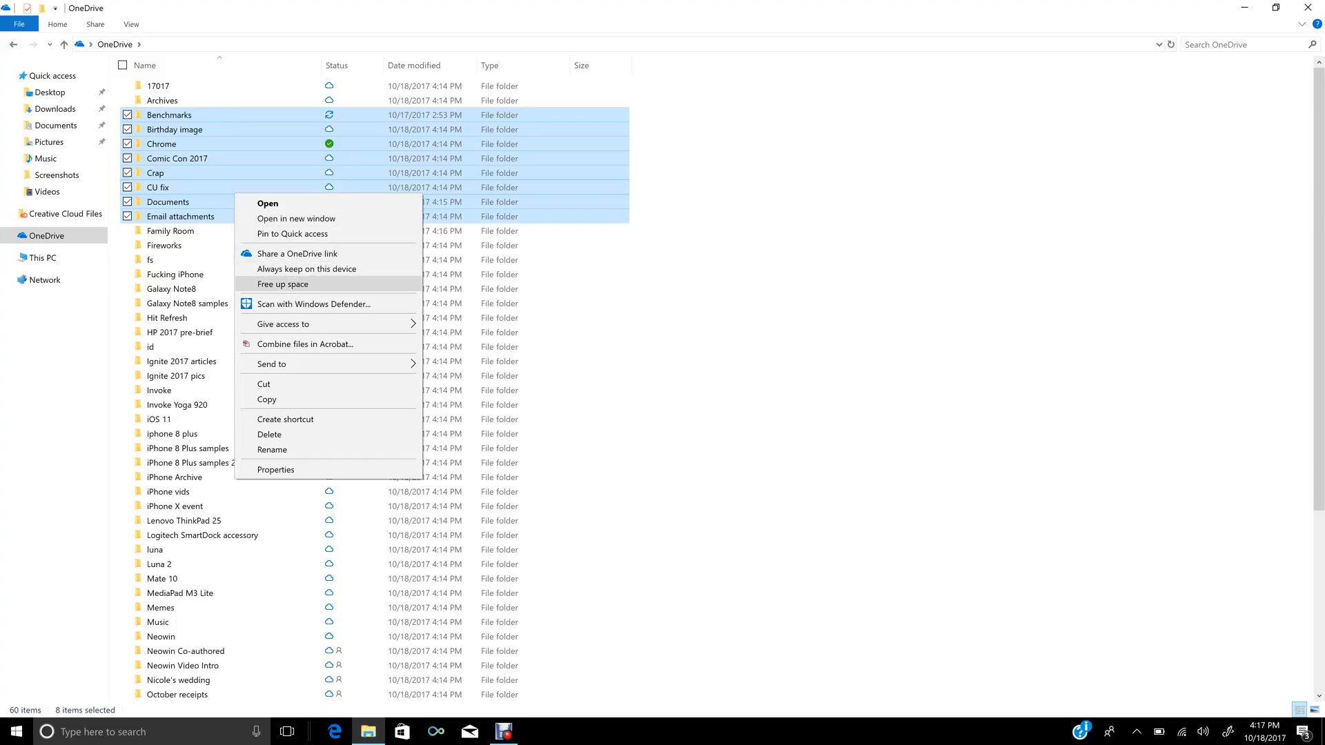
pyautogui.moveTo(307, 269)
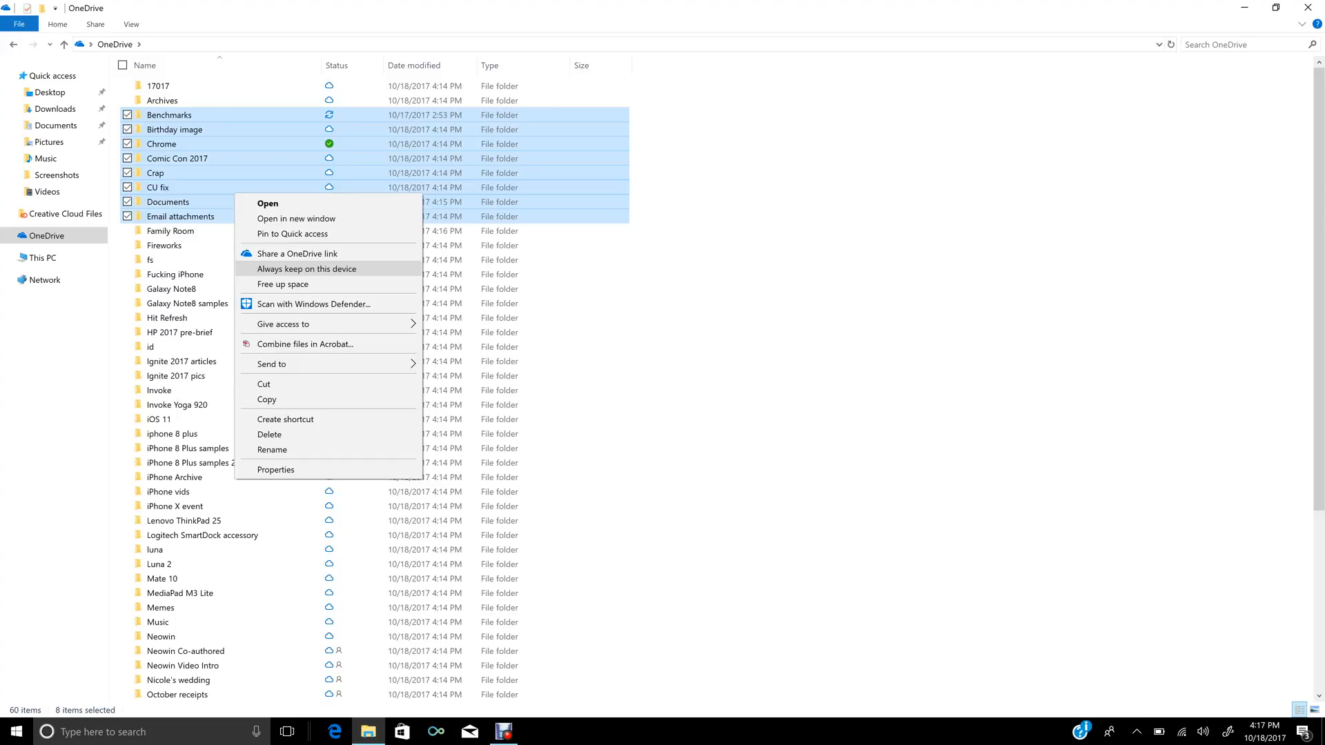
pyautogui.moveTo(283, 284)
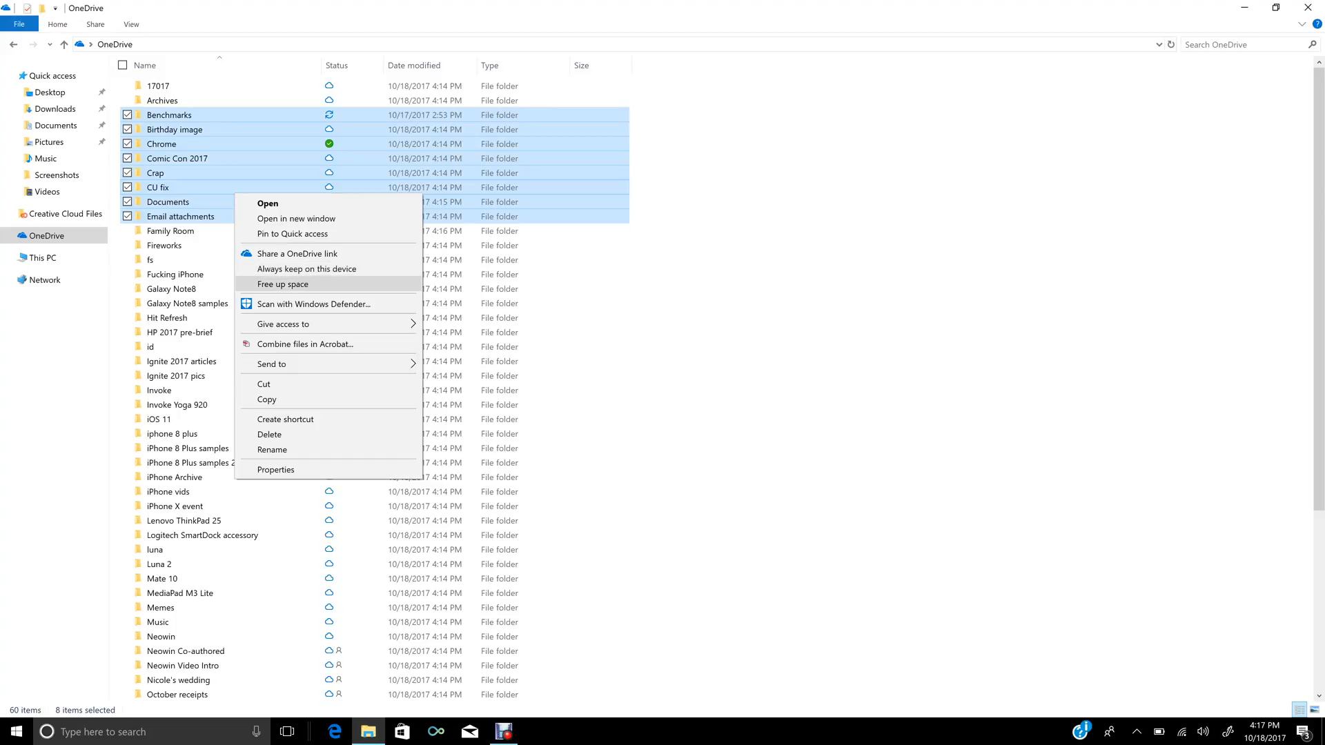
pyautogui.click(306, 269)
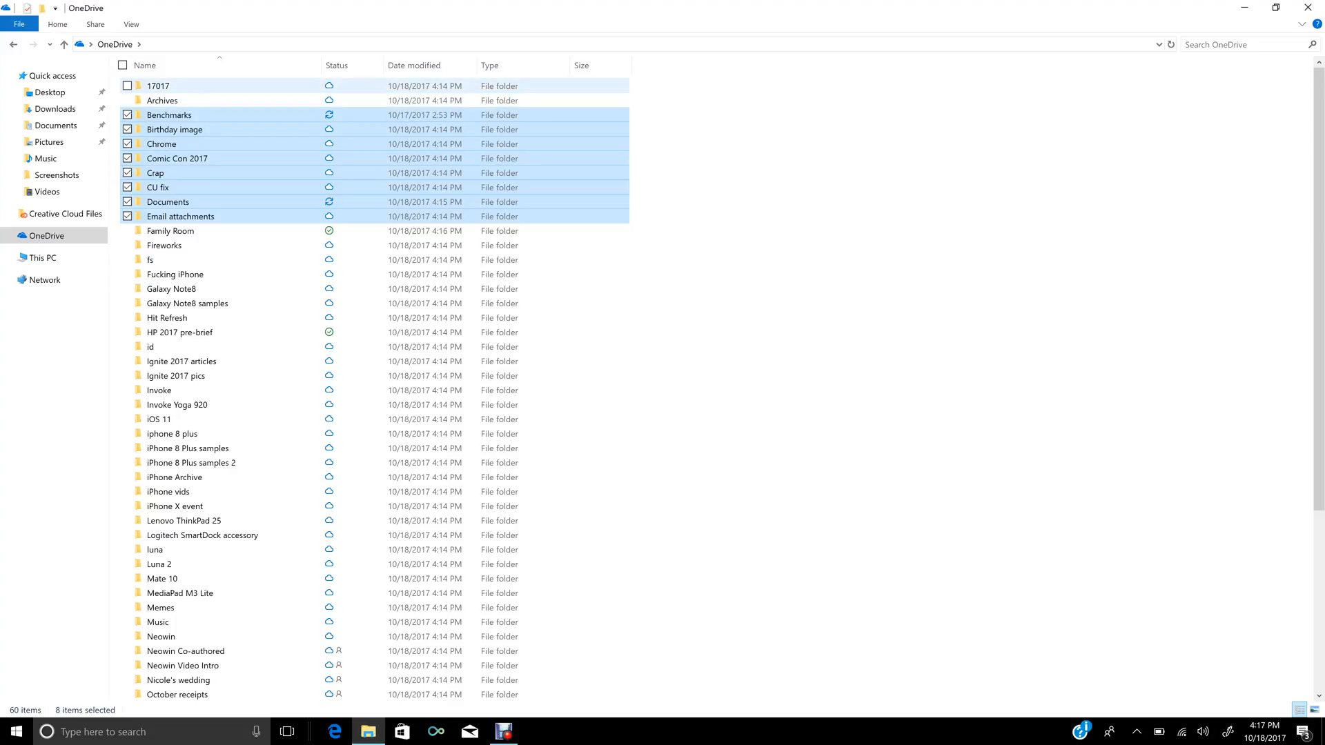
# - Peek into 17017, go back, then open Benchmarks and its 435 subfolder
pyautogui.doubleClick(158, 86)
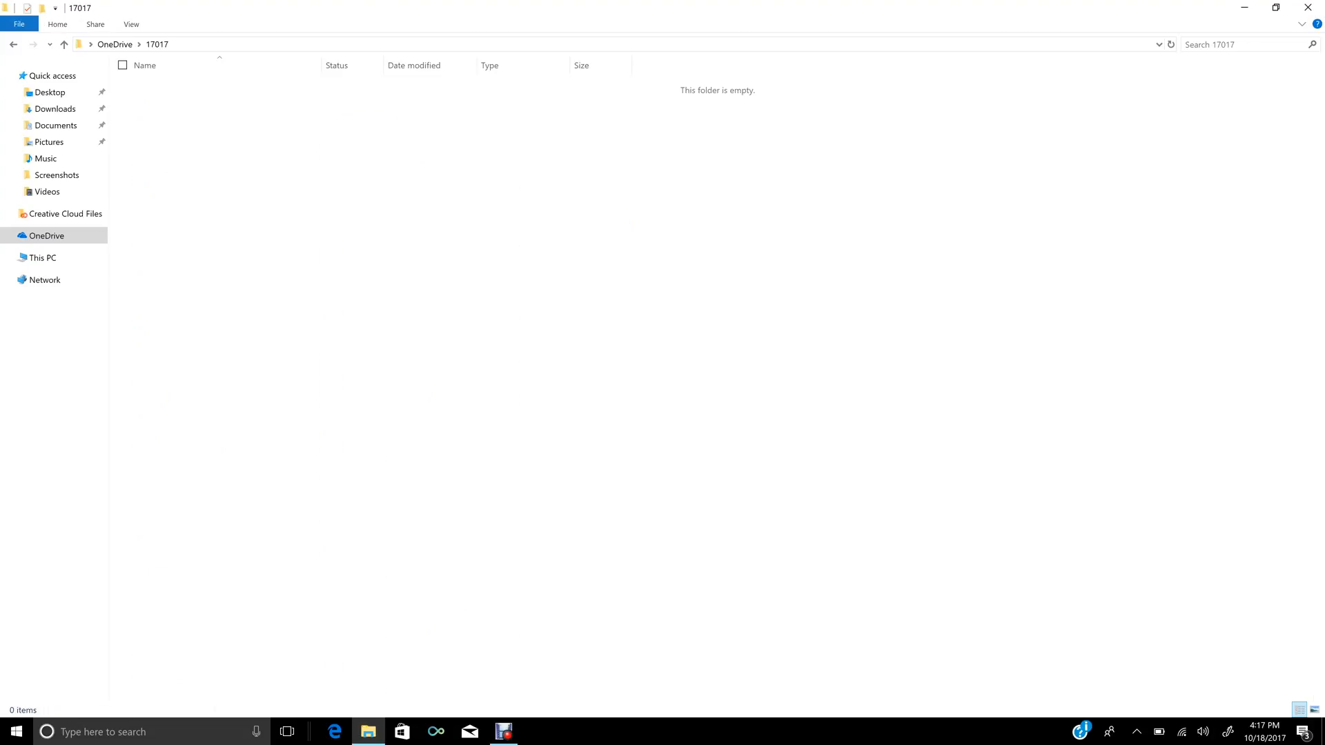
pyautogui.click(114, 45)
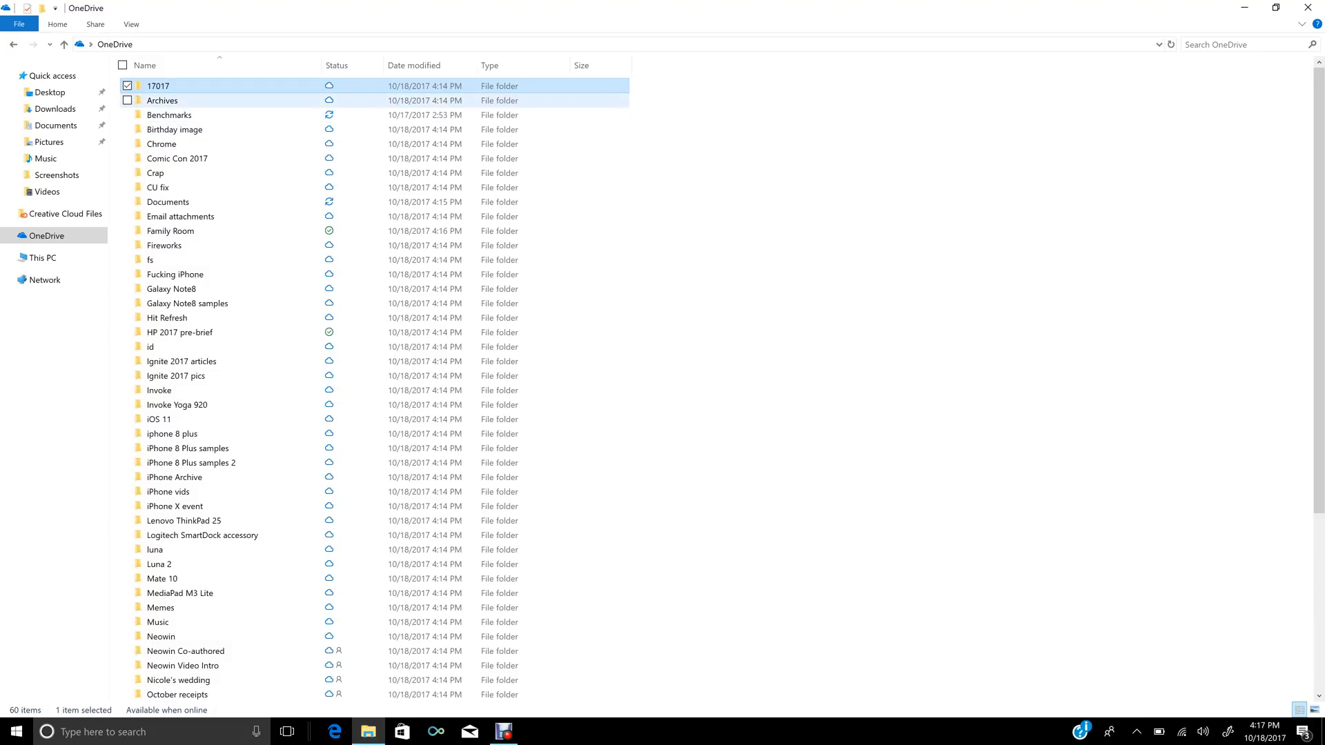
pyautogui.doubleClick(169, 115)
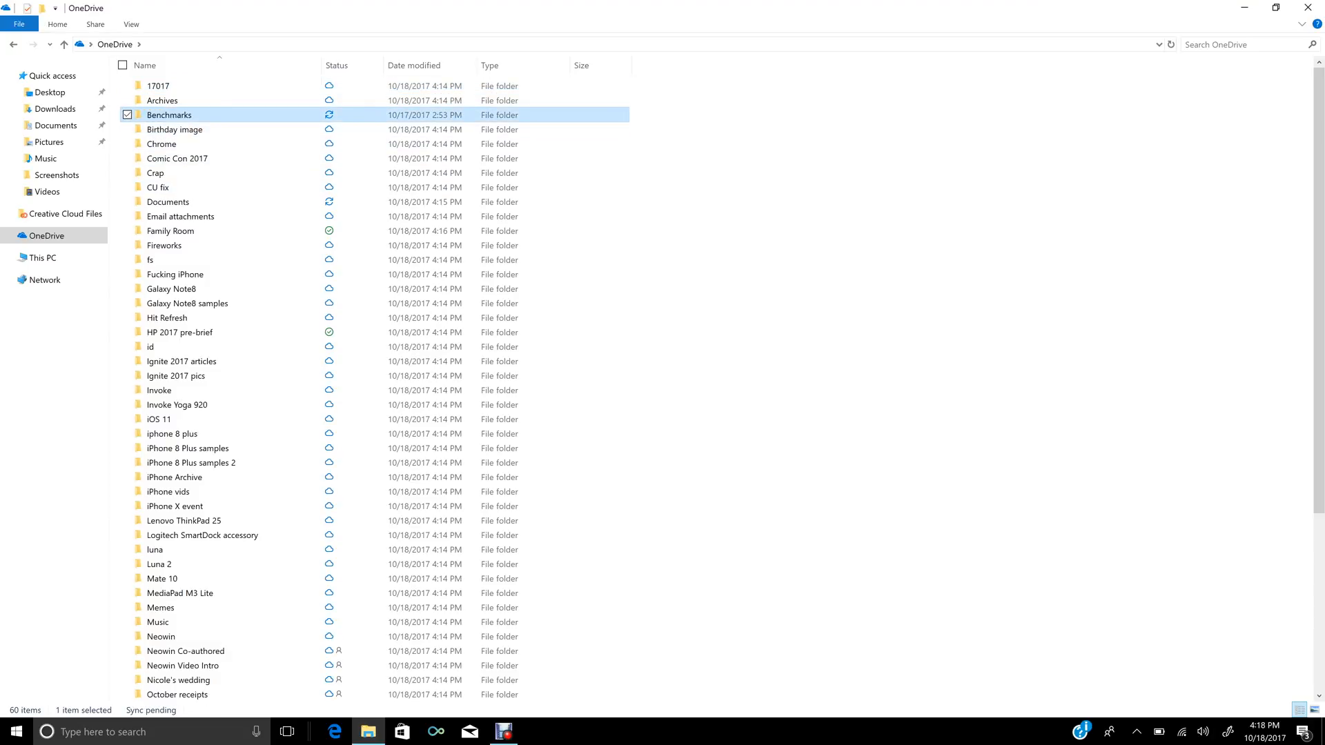
pyautogui.doubleClick(168, 115)
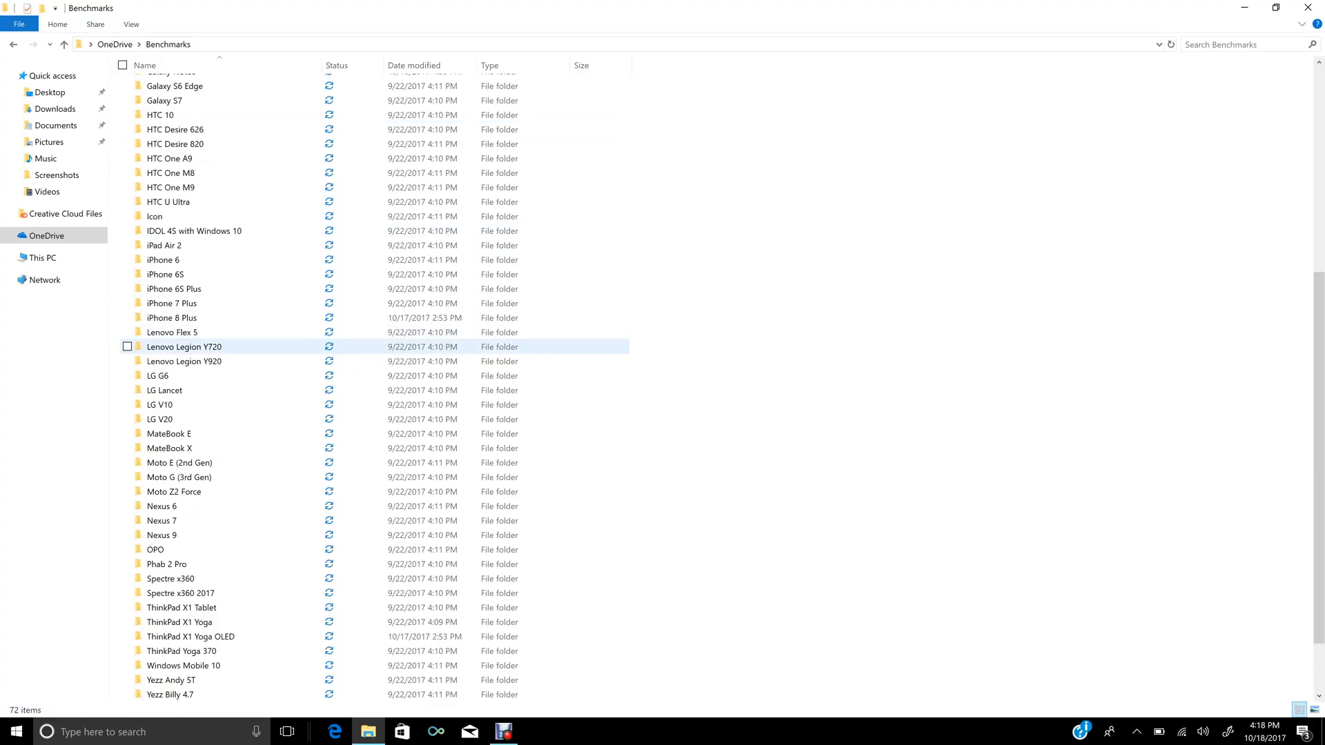
pyautogui.scroll(3)
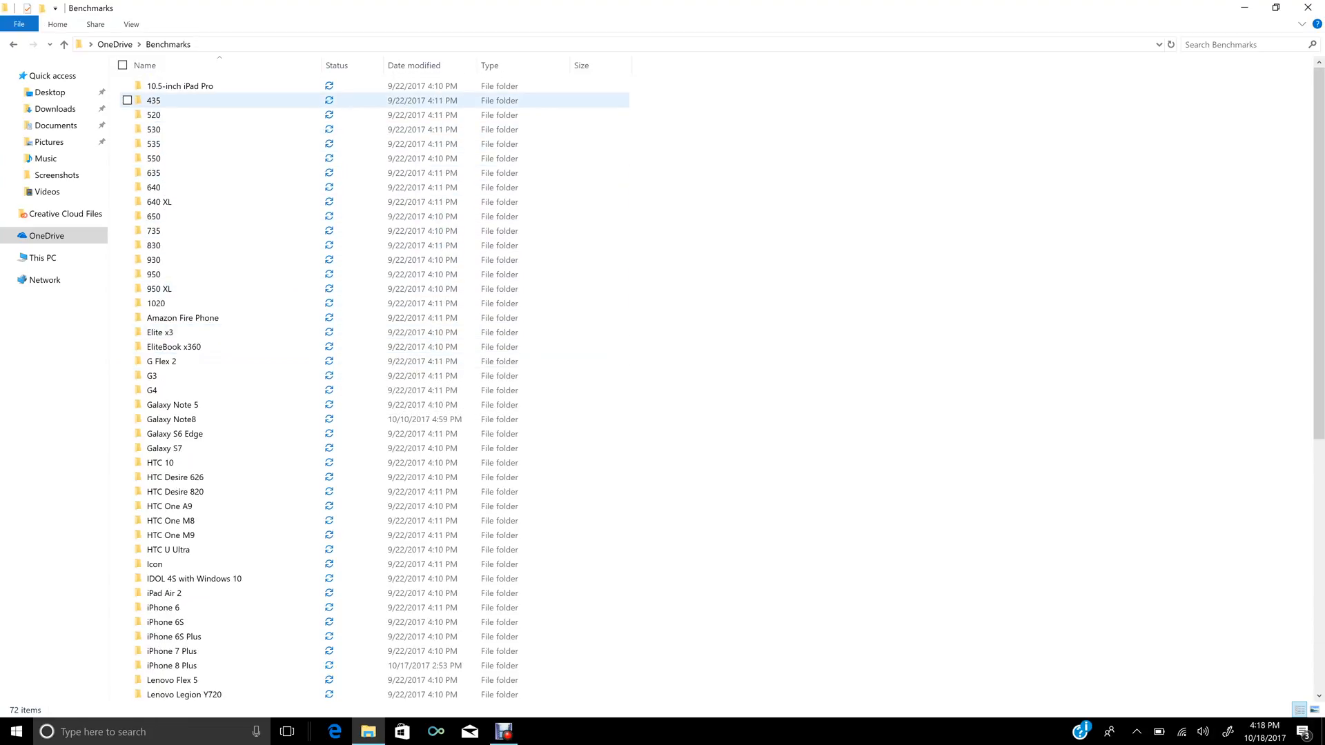
pyautogui.doubleClick(153, 101)
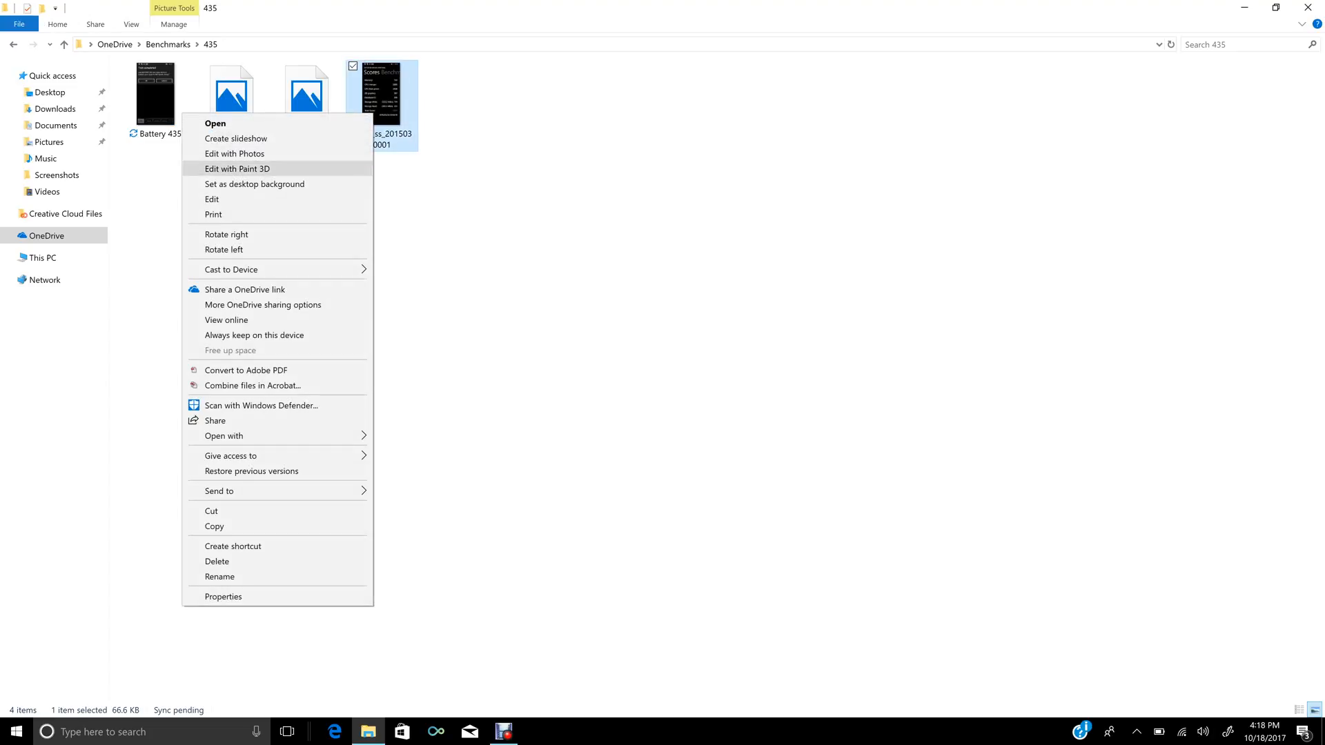
pyautogui.moveTo(216, 561)
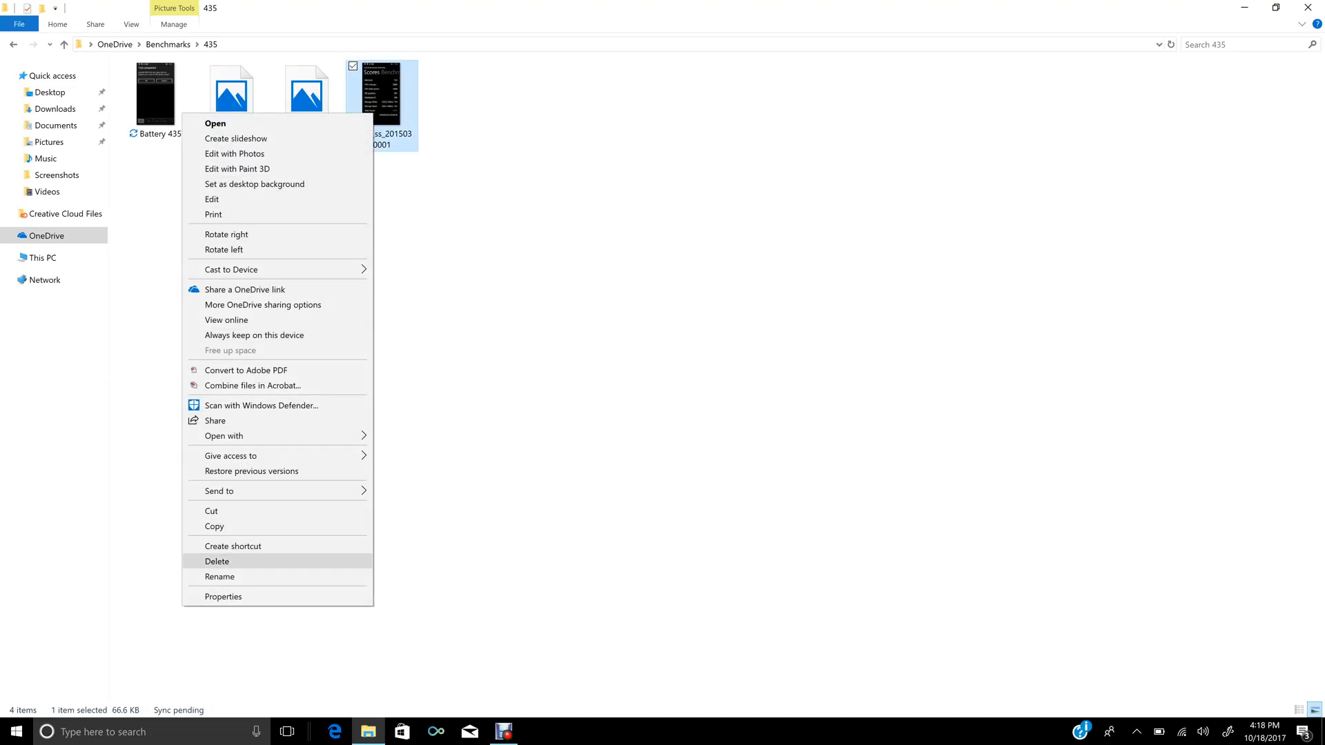
pyautogui.moveTo(254, 183)
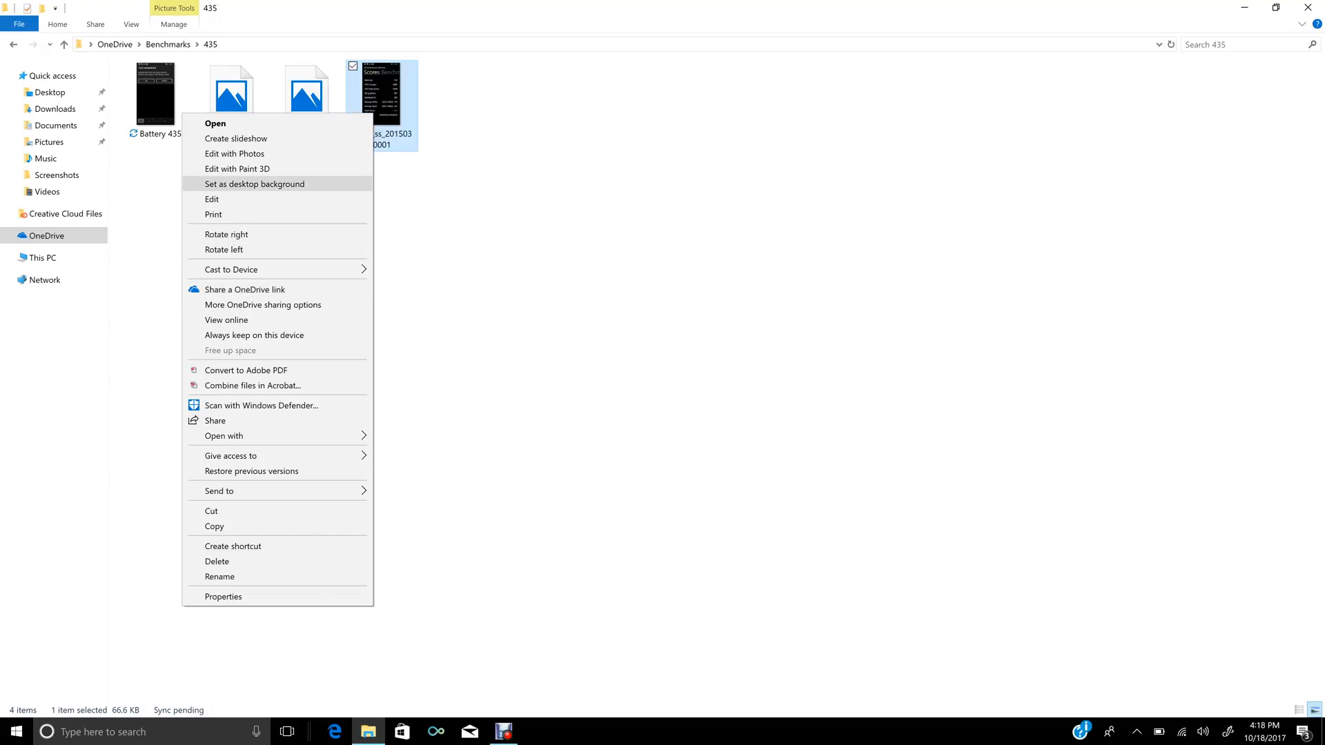
pyautogui.moveTo(254, 334)
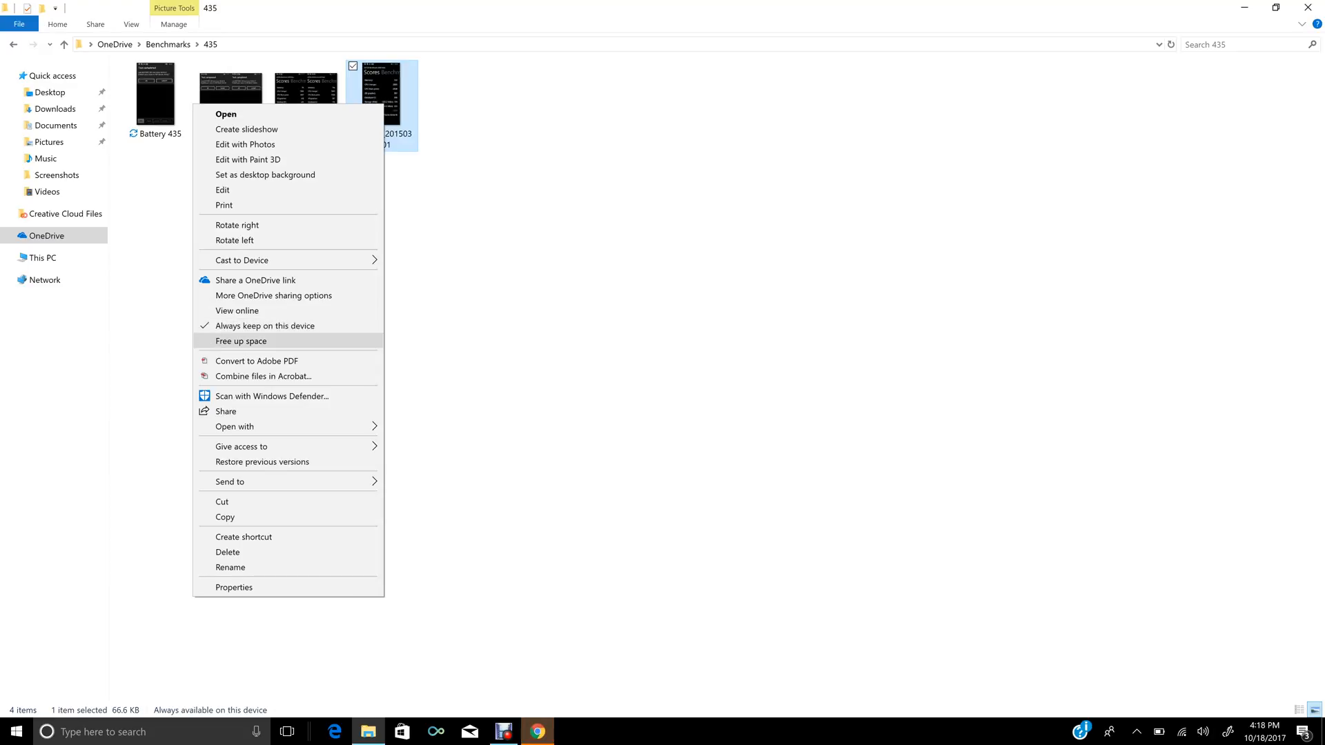
# - Free up space for the wp_ss screenshot image and return to the top OneDrive folder
pyautogui.click(240, 341)
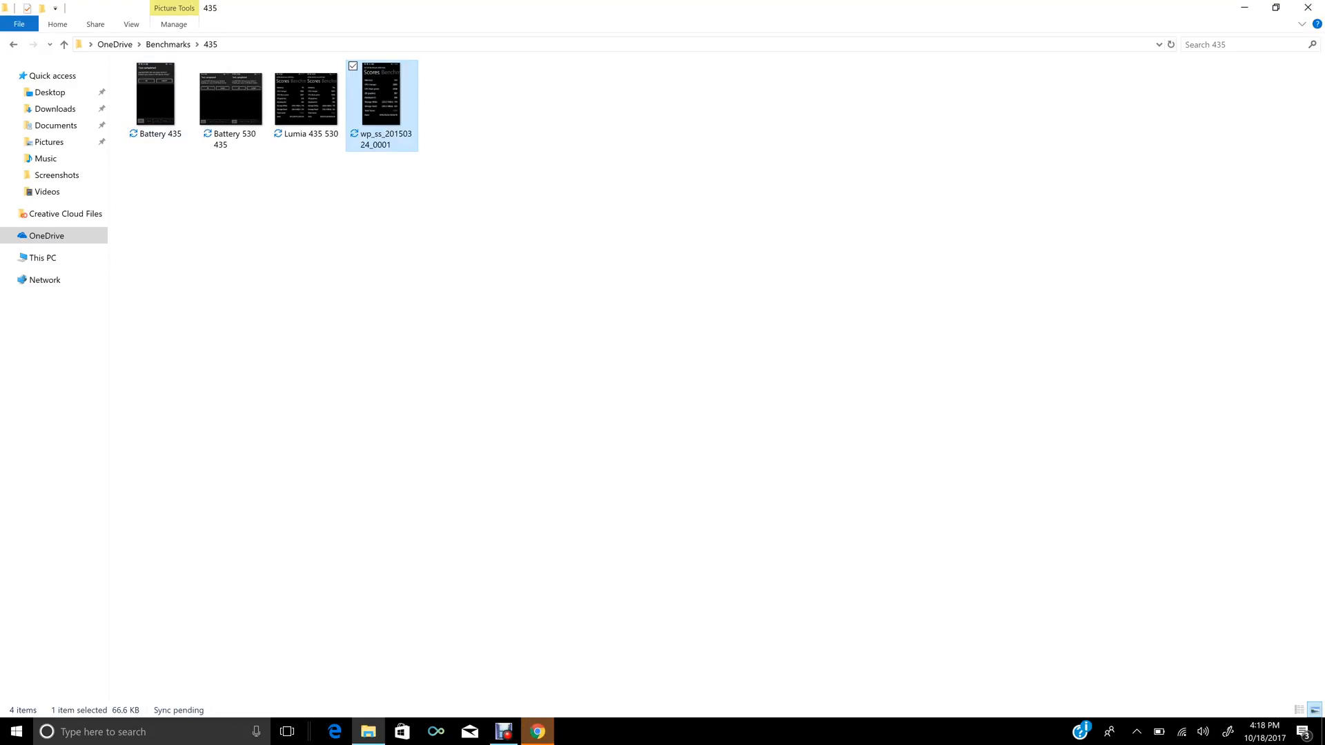
pyautogui.click(64, 45)
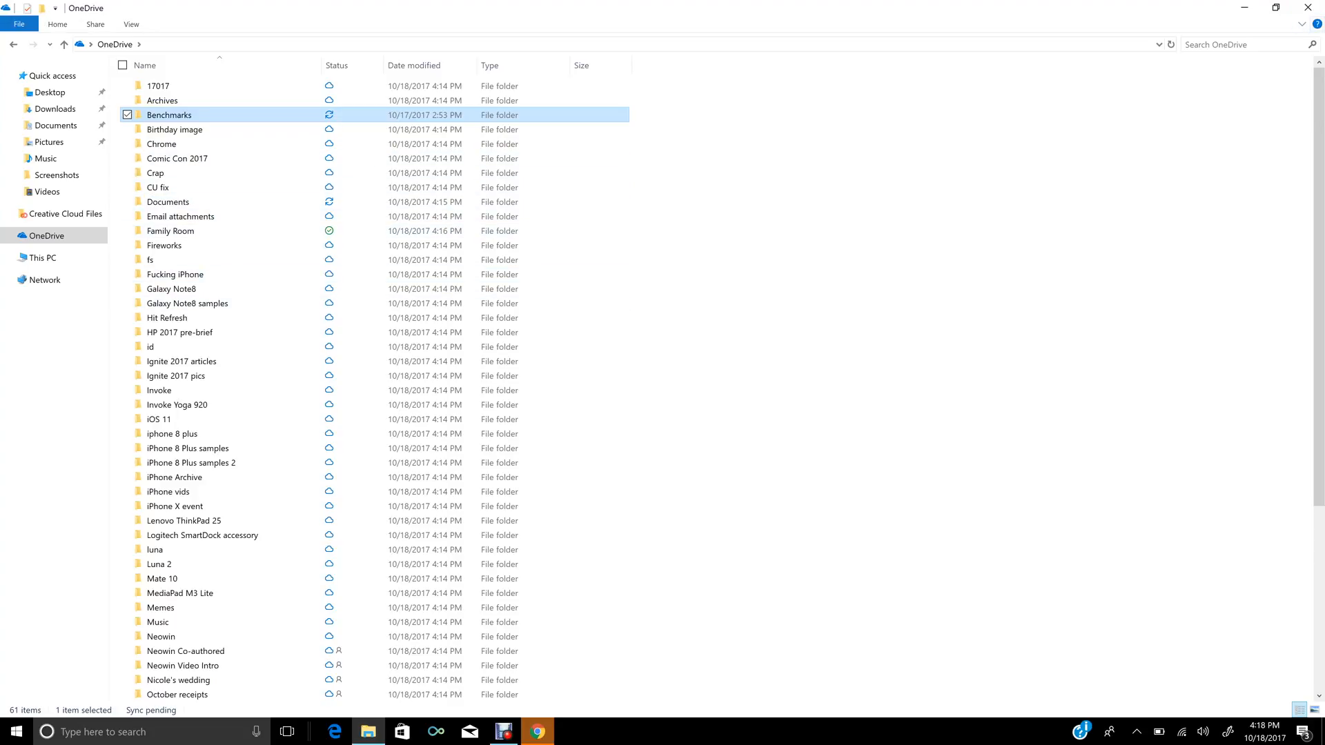
pyautogui.moveTo(1316, 9)
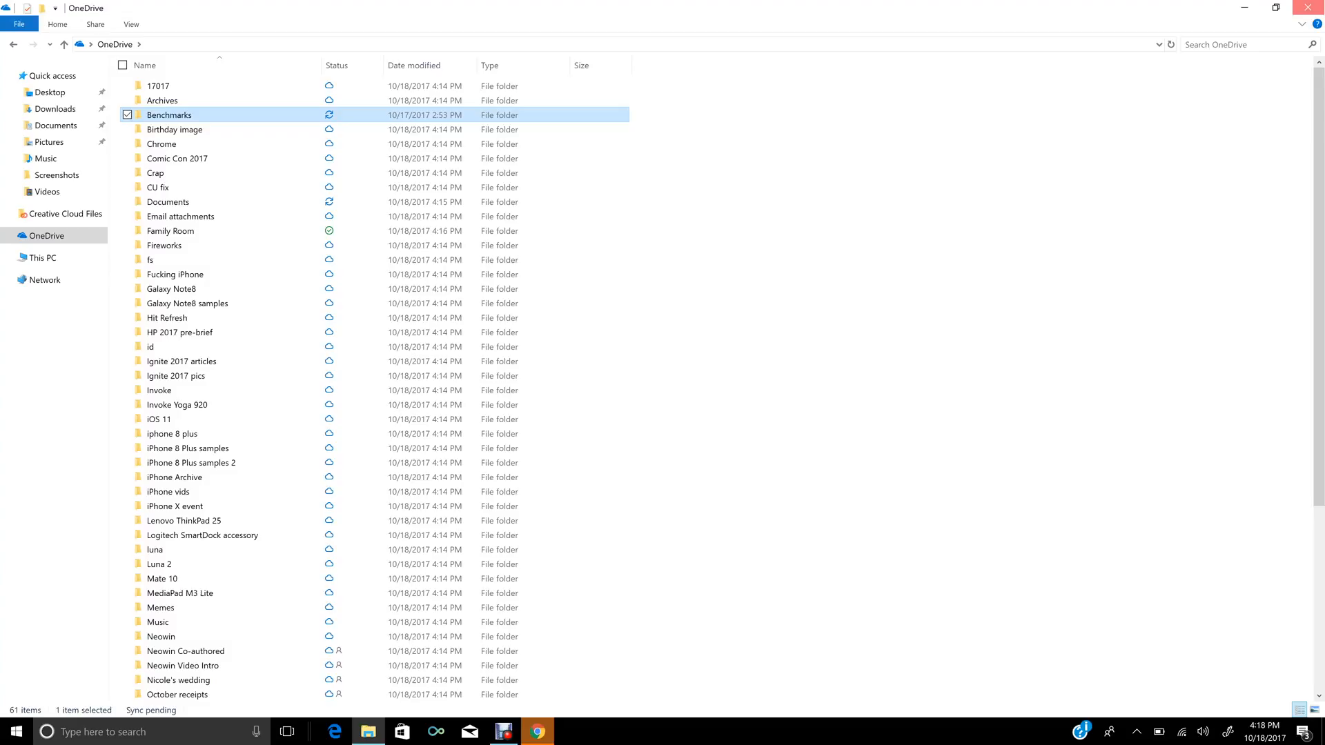
# - Choose View online to open OneDrive on the web, landing on the Microsoft sign-in page
pyautogui.click(537, 732)
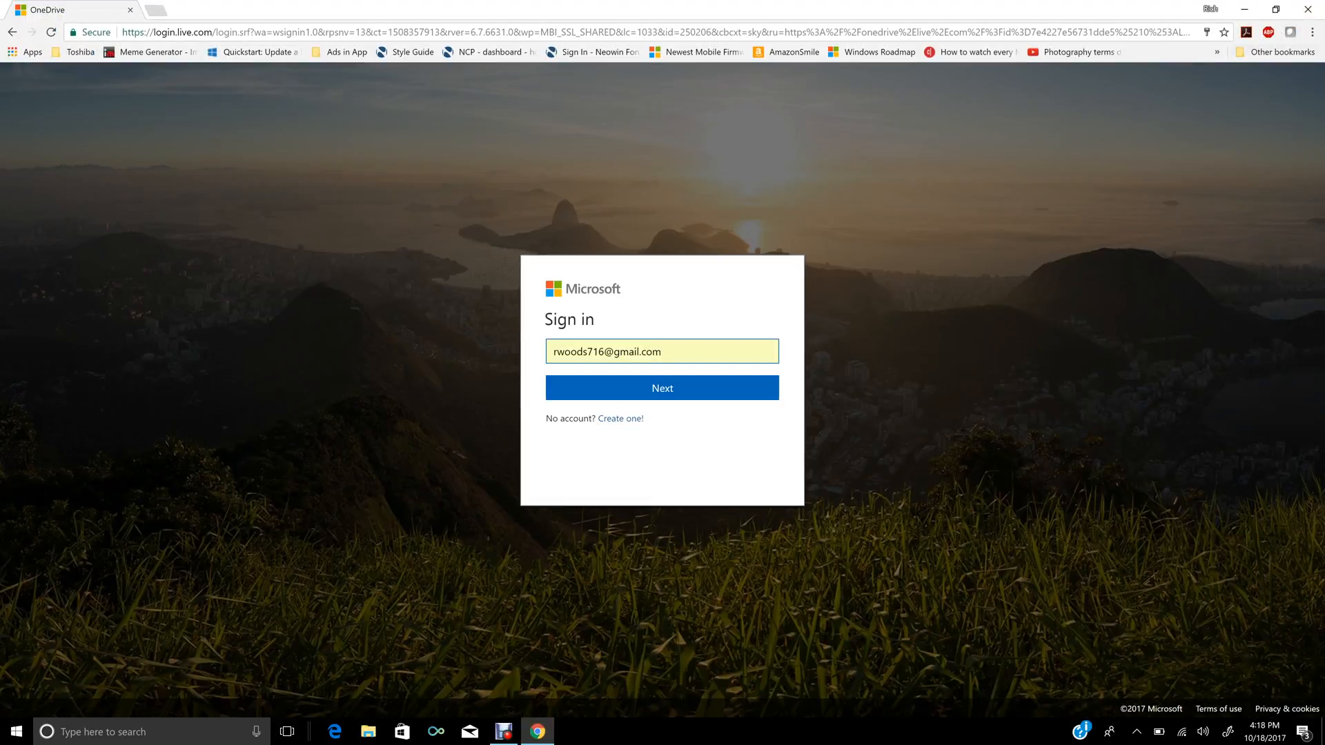